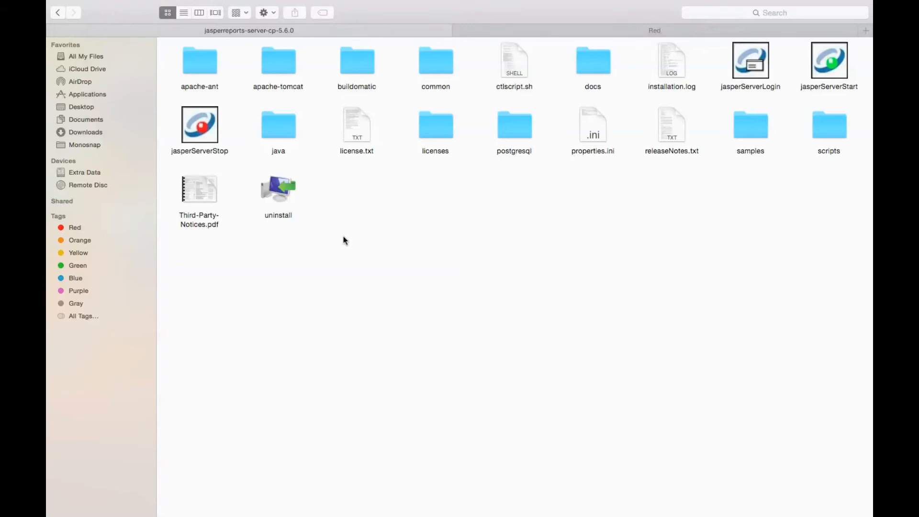
{"action": "mouse_move", "coordinate": [228, 55]}
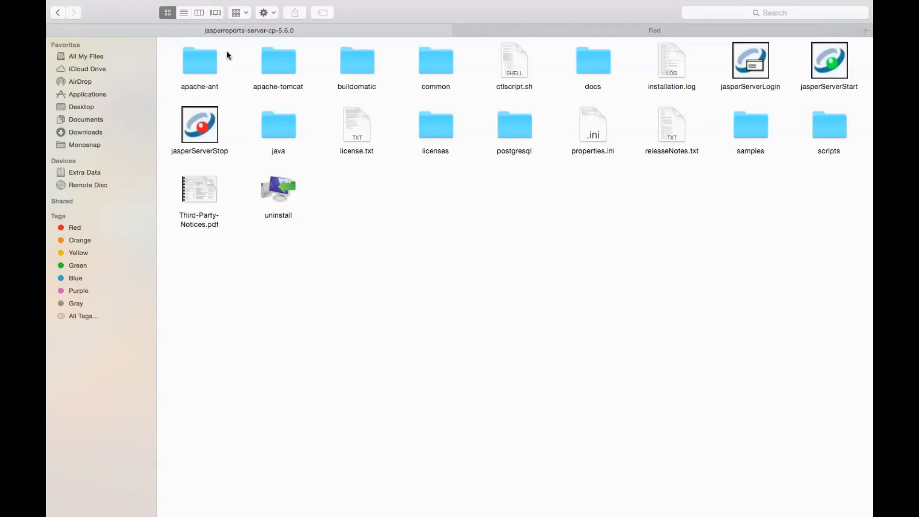
{"action": "mouse_move", "coordinate": [262, 46]}
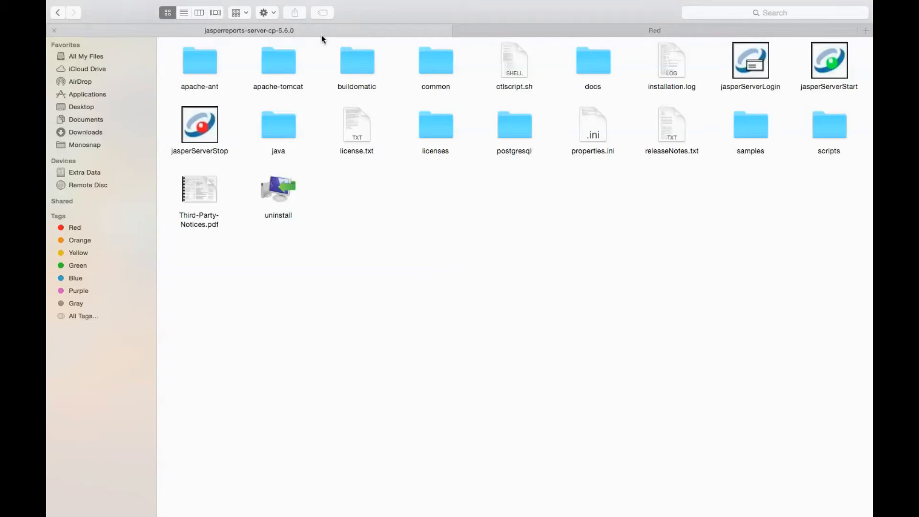
{"action": "mouse_move", "coordinate": [251, 36]}
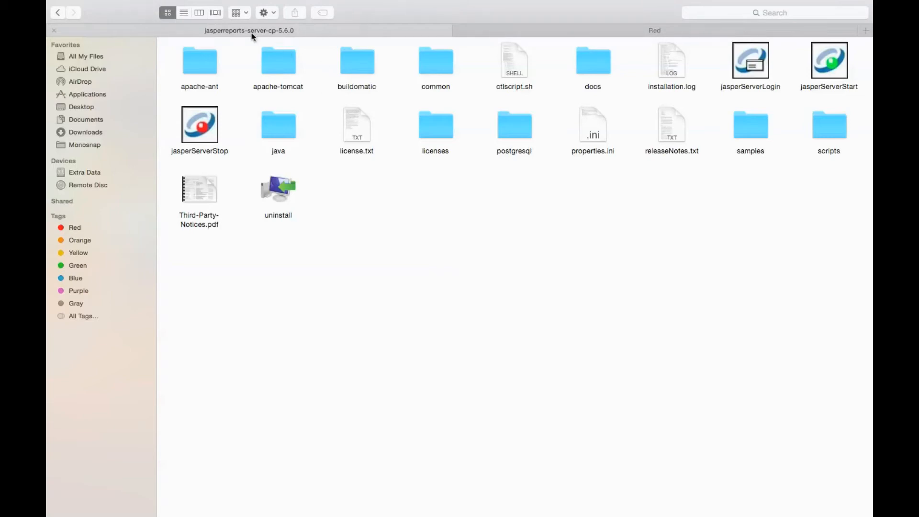
{"action": "mouse_move", "coordinate": [331, 174]}
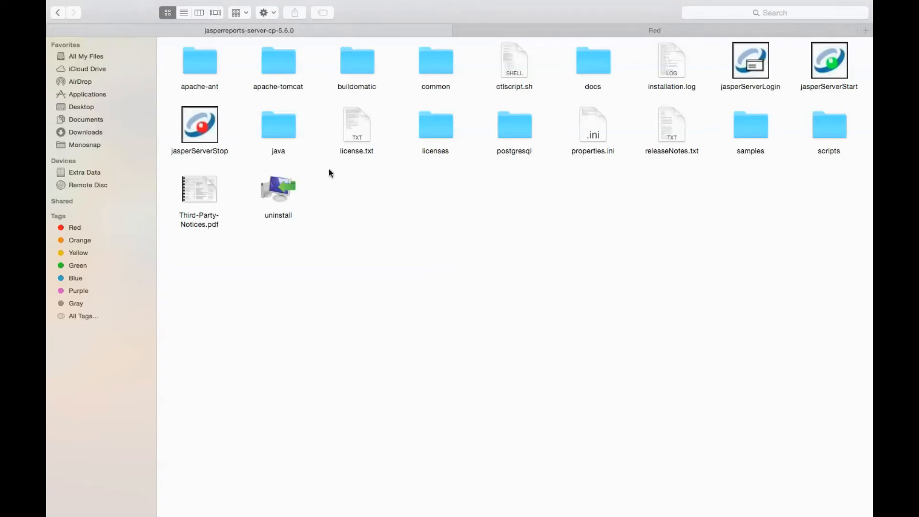
{"action": "mouse_move", "coordinate": [299, 174]}
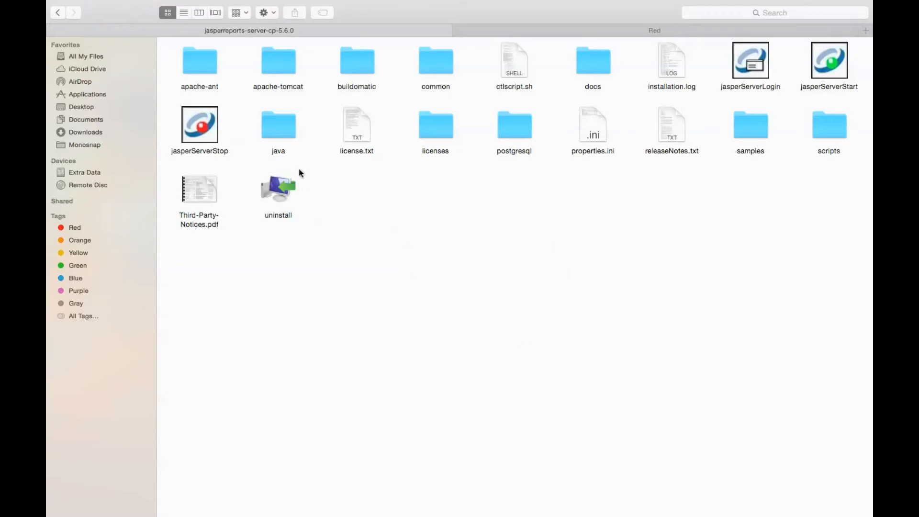
Navigate from apache-tomcat into the jasperserver web app's WEB-INF folder.
{"action": "left_click", "coordinate": [278, 60]}
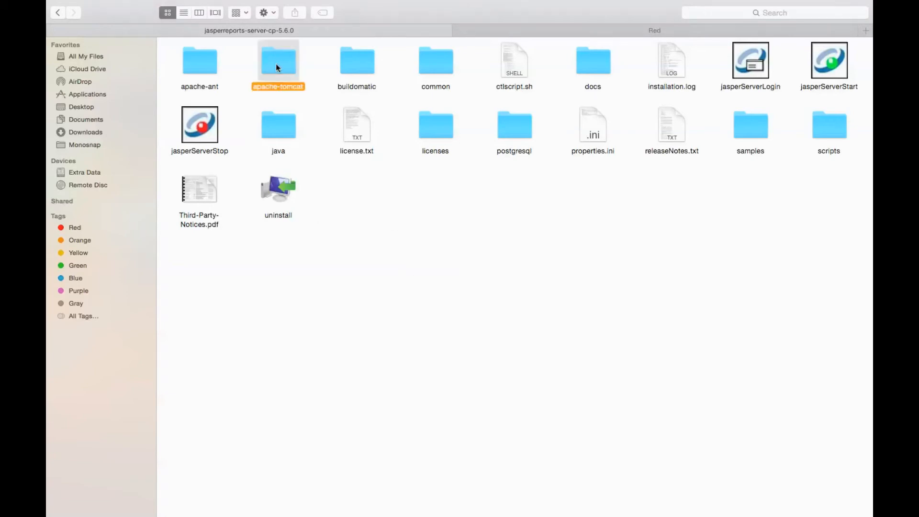
{"action": "double_click", "coordinate": [277, 59]}
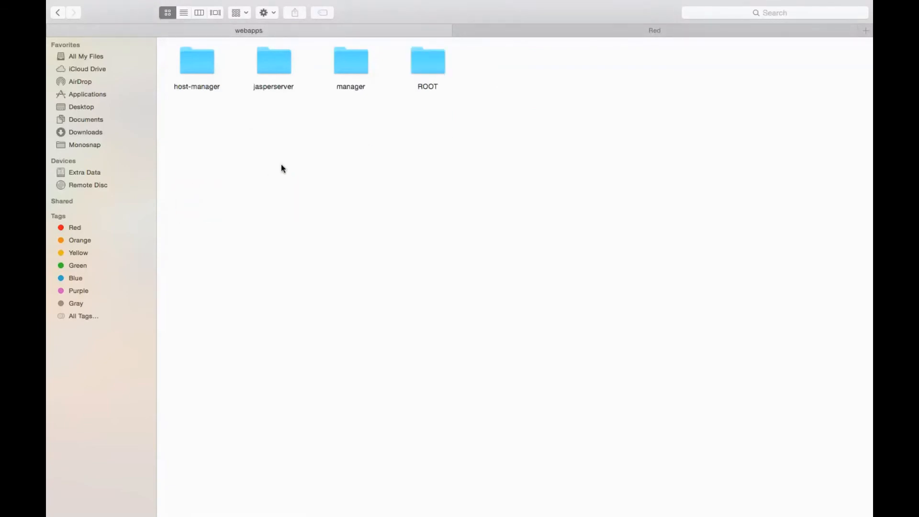
{"action": "left_click", "coordinate": [273, 60]}
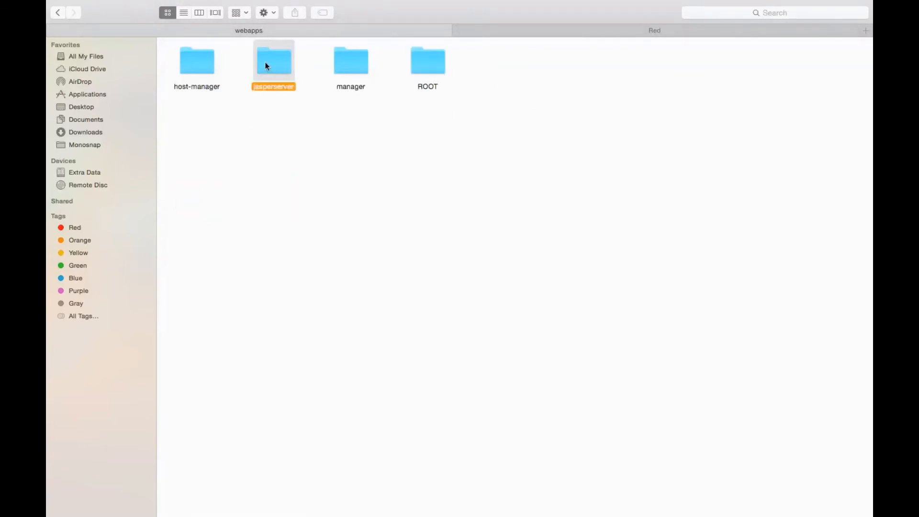
{"action": "double_click", "coordinate": [273, 61]}
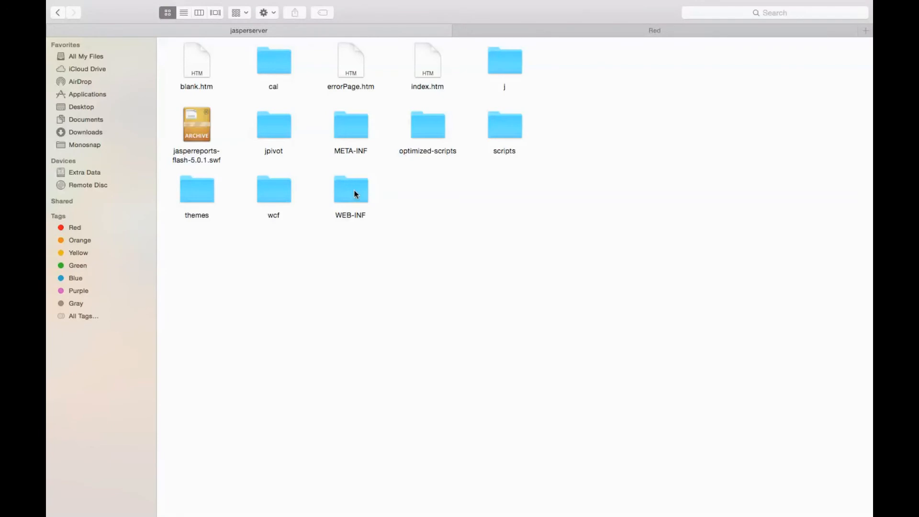
{"action": "double_click", "coordinate": [351, 189]}
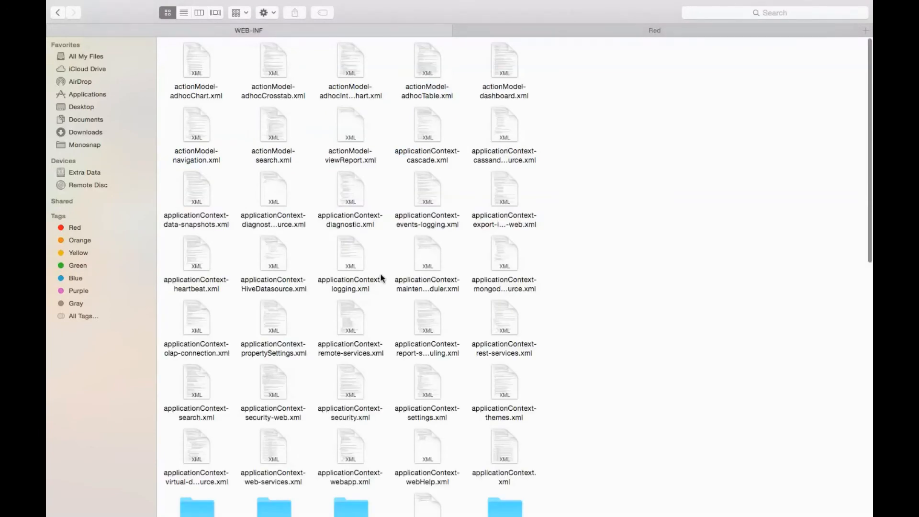
Scroll through WEB-INF's XML and properties files, including js.jdbc.properties.
{"action": "scroll", "scroll_direction": "down", "scroll_amount": 3}
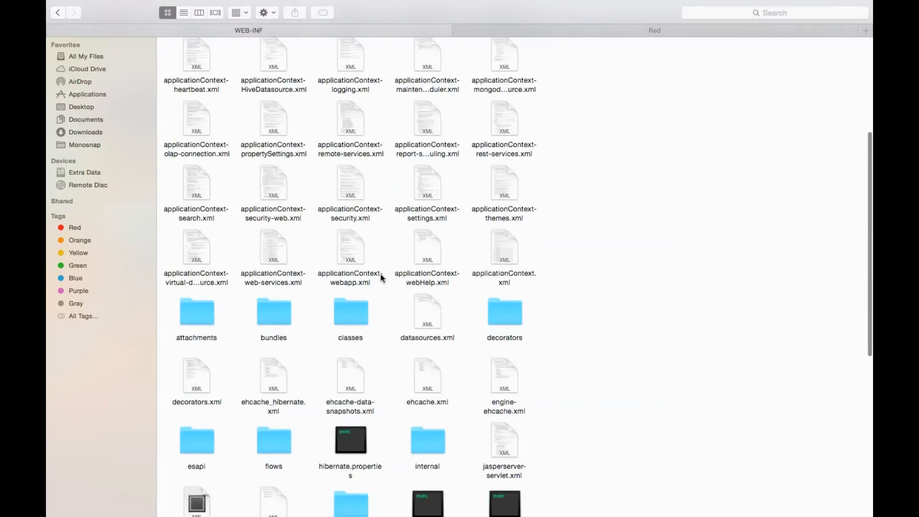
{"action": "scroll", "scroll_direction": "down", "scroll_amount": 3}
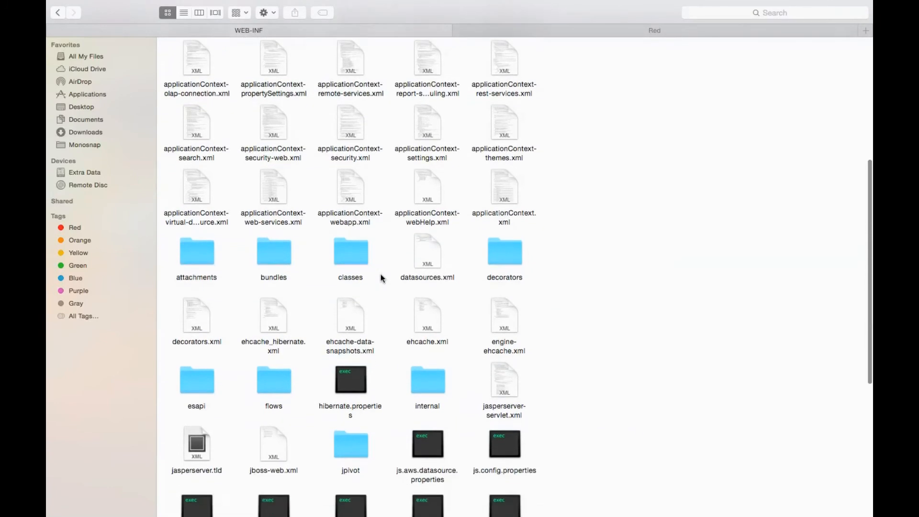
{"action": "scroll", "scroll_direction": "down", "scroll_amount": 3}
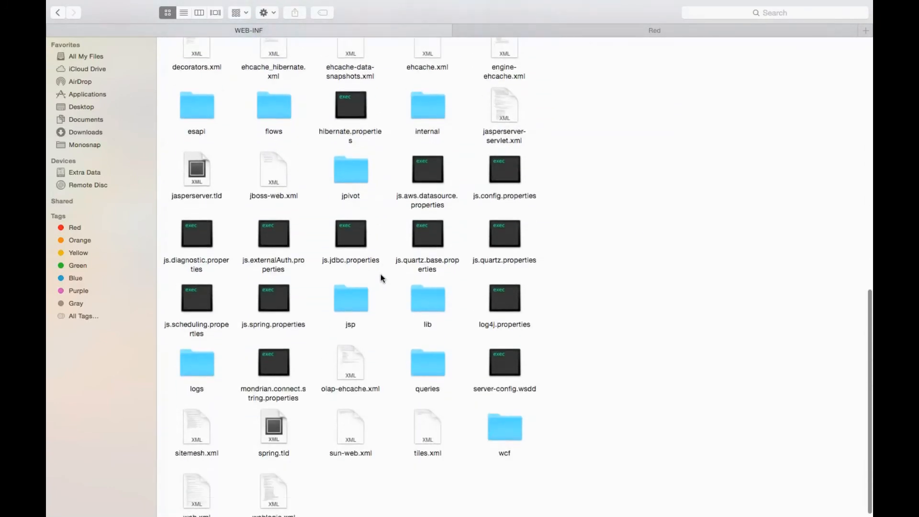
{"action": "scroll", "scroll_direction": "up", "scroll_amount": 3}
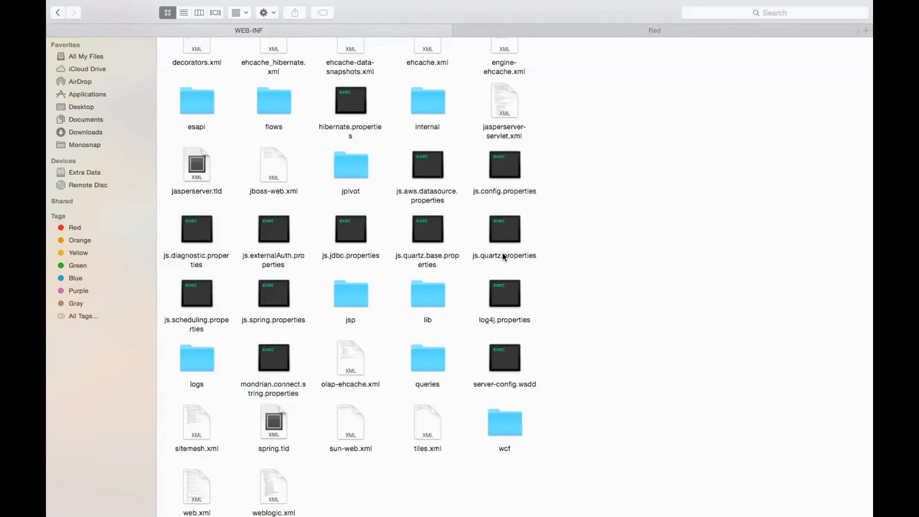
{"action": "scroll", "scroll_direction": "up", "scroll_amount": 3}
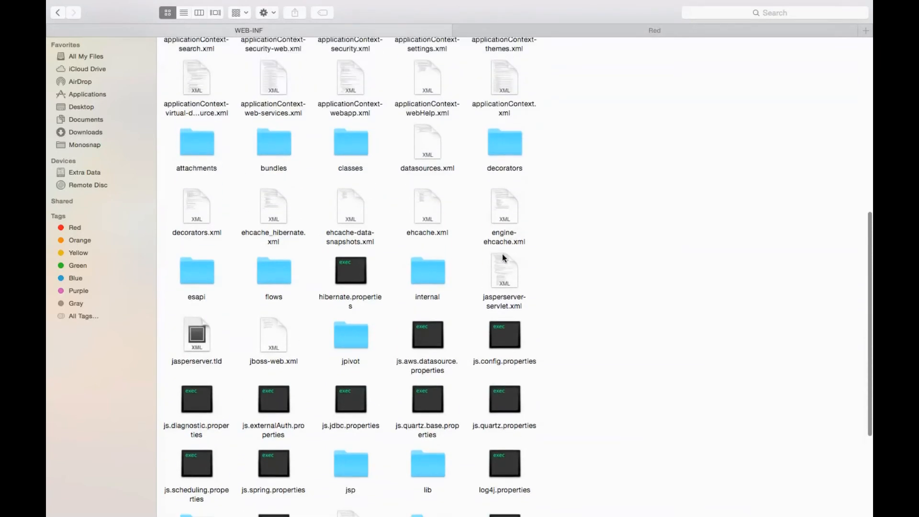
{"action": "scroll", "scroll_direction": "up", "scroll_amount": 3}
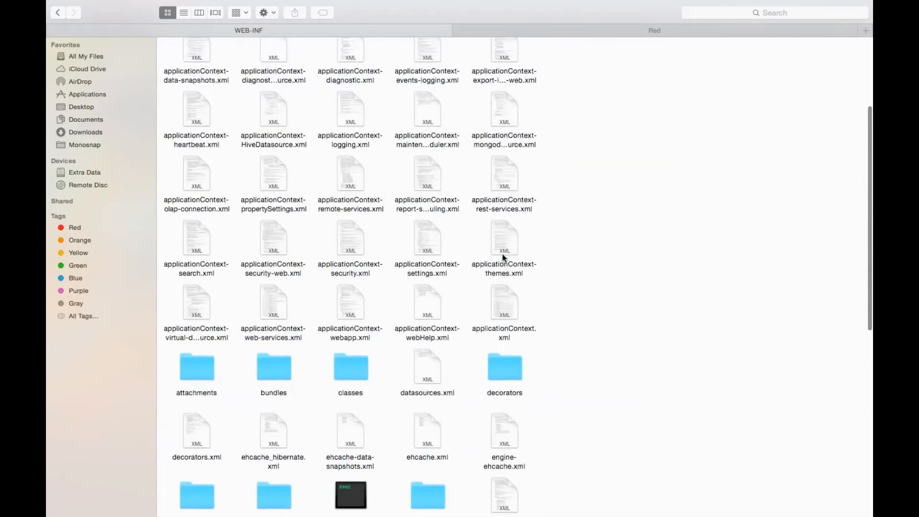
{"action": "scroll", "scroll_direction": "up", "scroll_amount": 3}
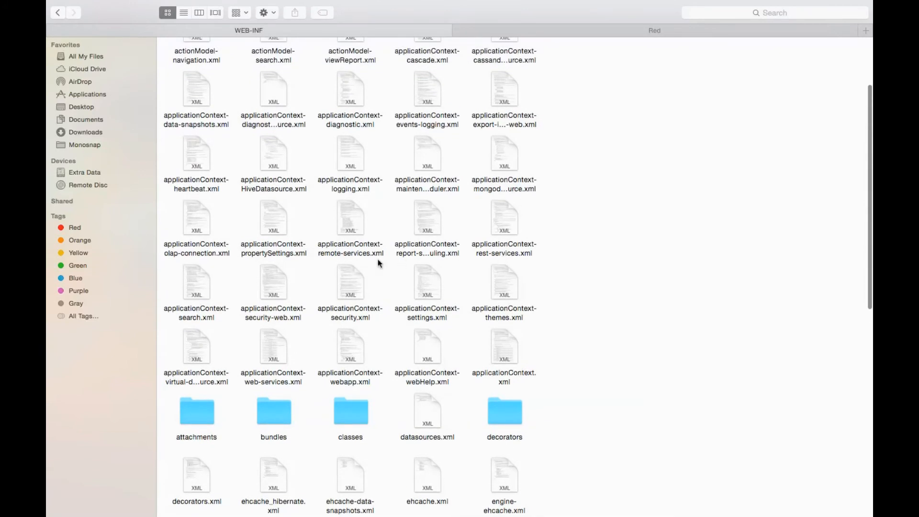
{"action": "mouse_move", "coordinate": [300, 248]}
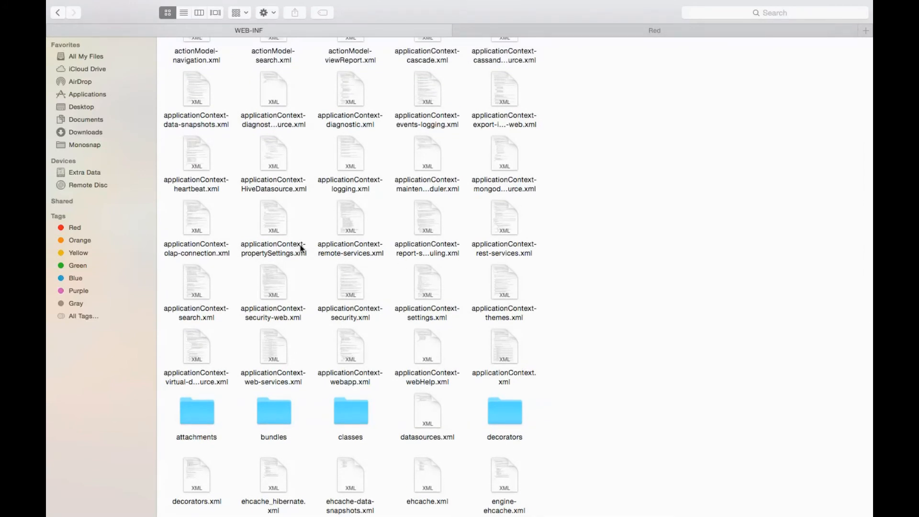
{"action": "mouse_move", "coordinate": [295, 218]}
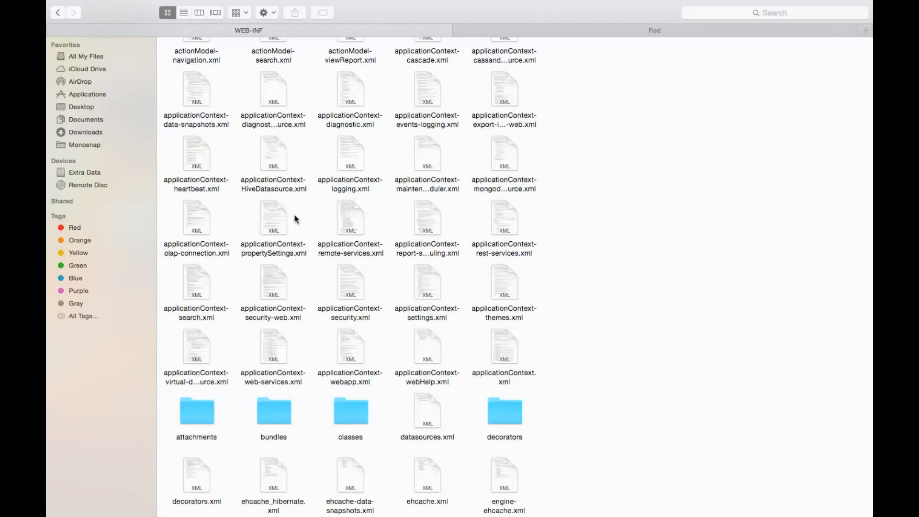
{"action": "scroll", "scroll_direction": "up", "scroll_amount": 3}
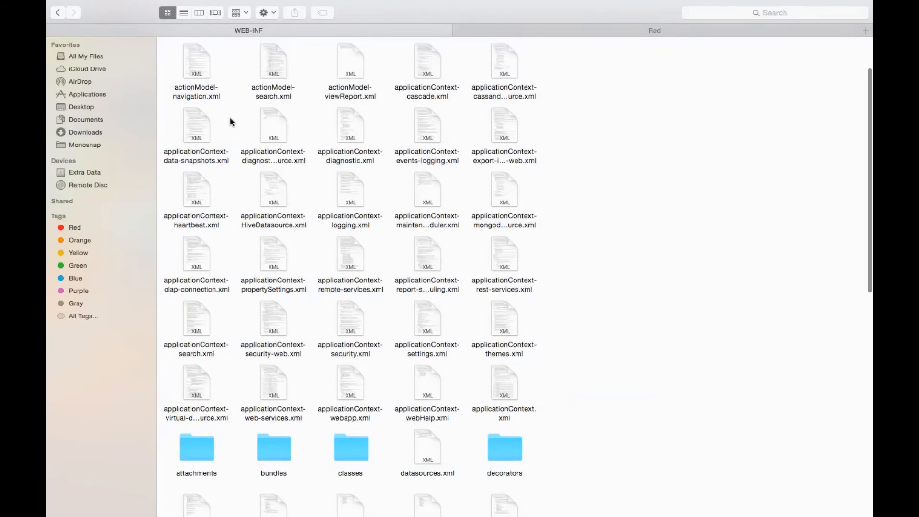
{"action": "mouse_move", "coordinate": [495, 119]}
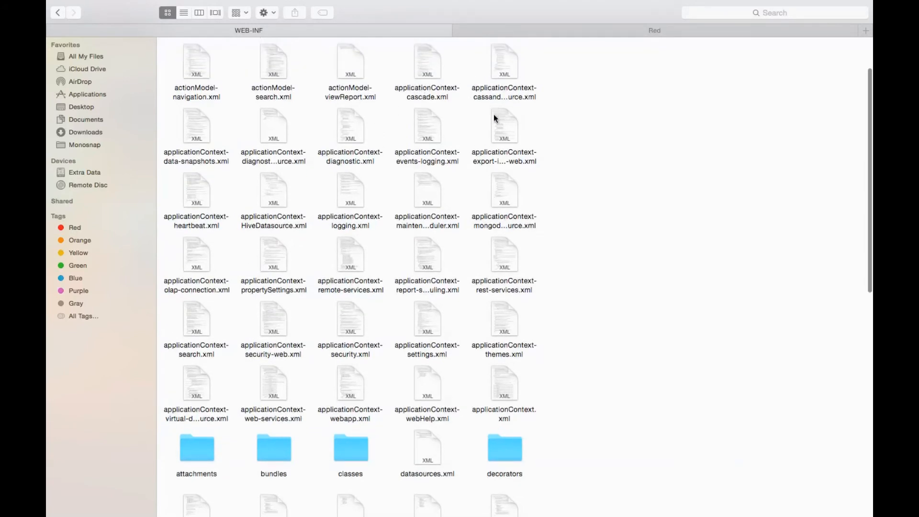
{"action": "mouse_move", "coordinate": [347, 270]}
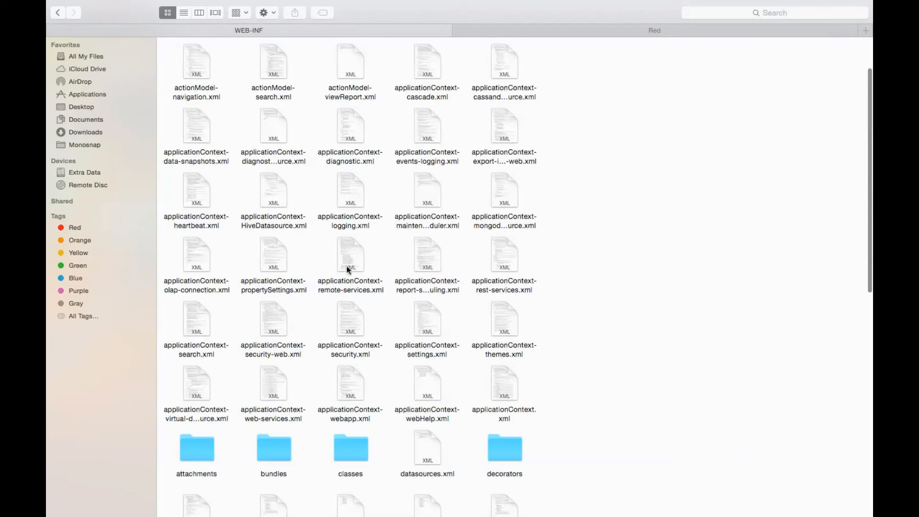
{"action": "mouse_move", "coordinate": [433, 220]}
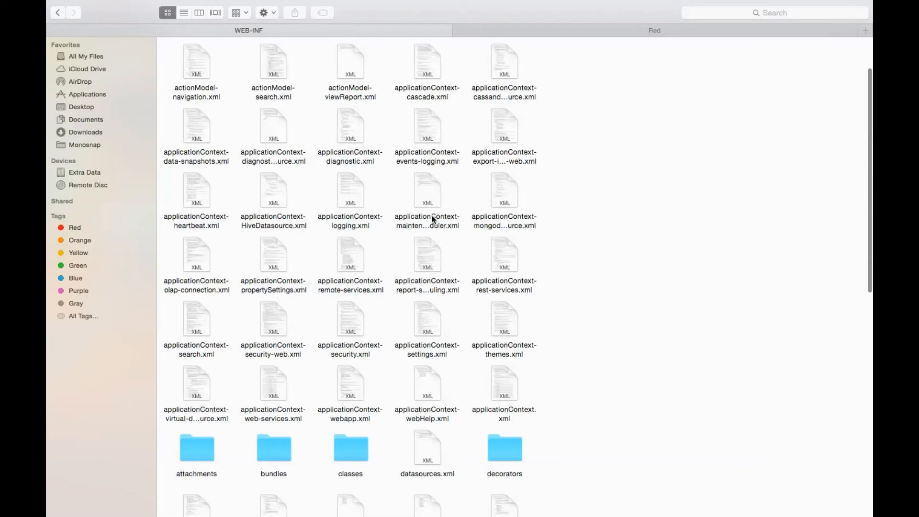
Select applicationContext-report-scheduling.xml in WEB-INF and open it in Sublime Text.
{"action": "left_click", "coordinate": [427, 221]}
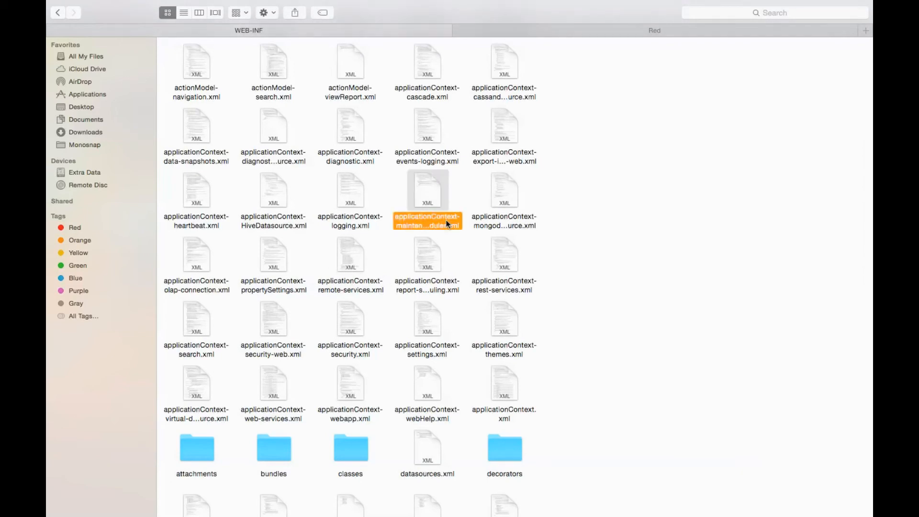
{"action": "left_click", "coordinate": [427, 224]}
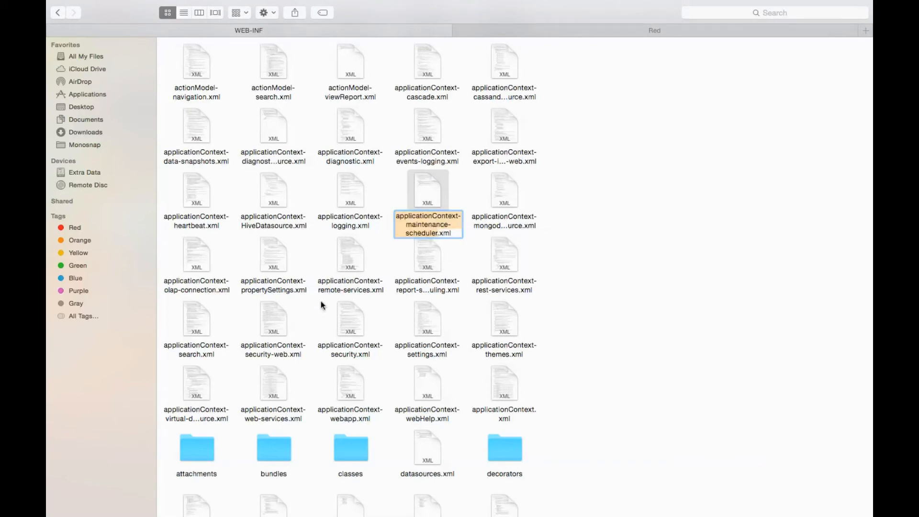
{"action": "mouse_move", "coordinate": [428, 289]}
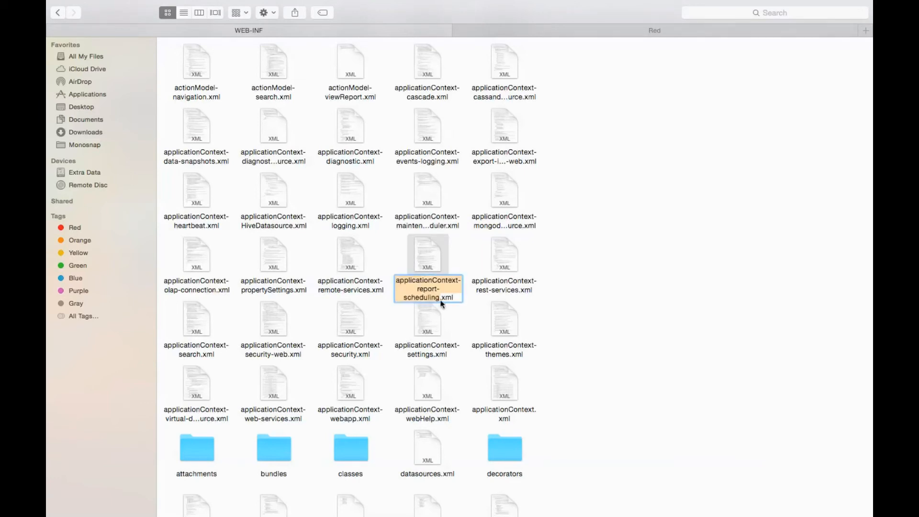
{"action": "mouse_move", "coordinate": [419, 262]}
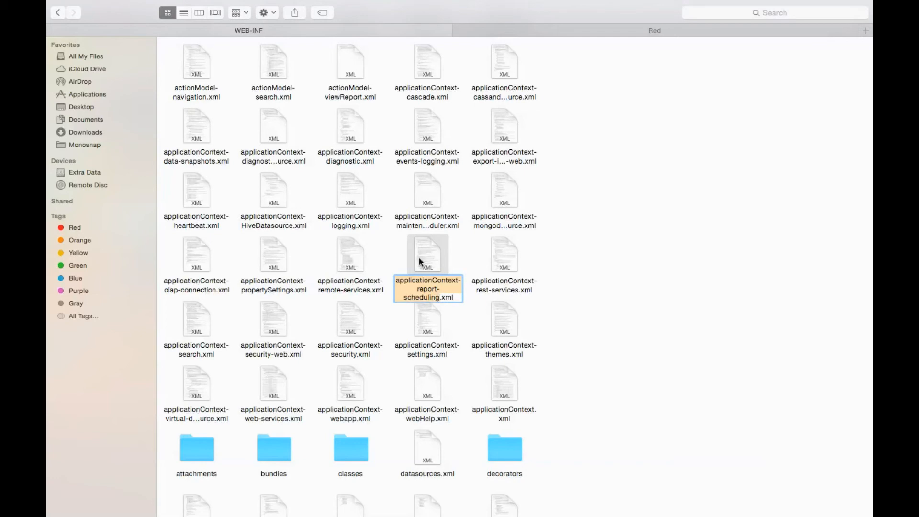
{"action": "mouse_move", "coordinate": [552, 248]}
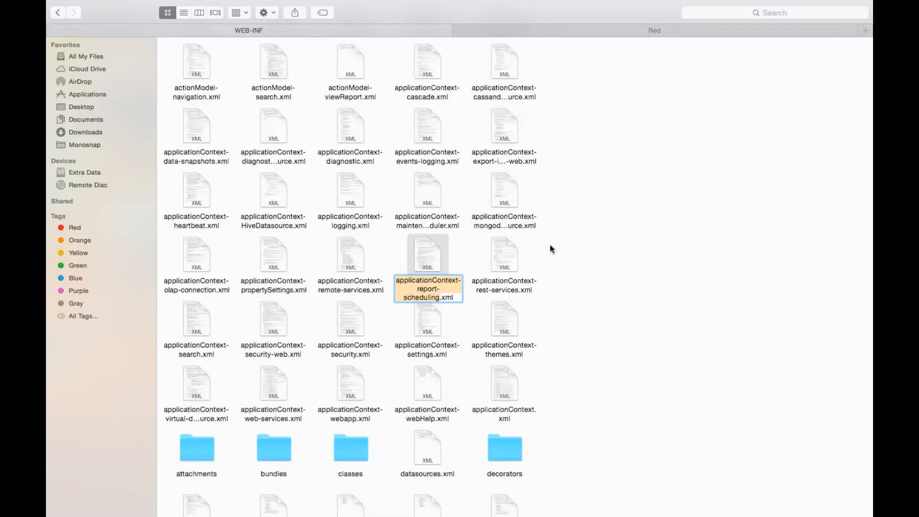
{"action": "left_click", "coordinate": [552, 249]}
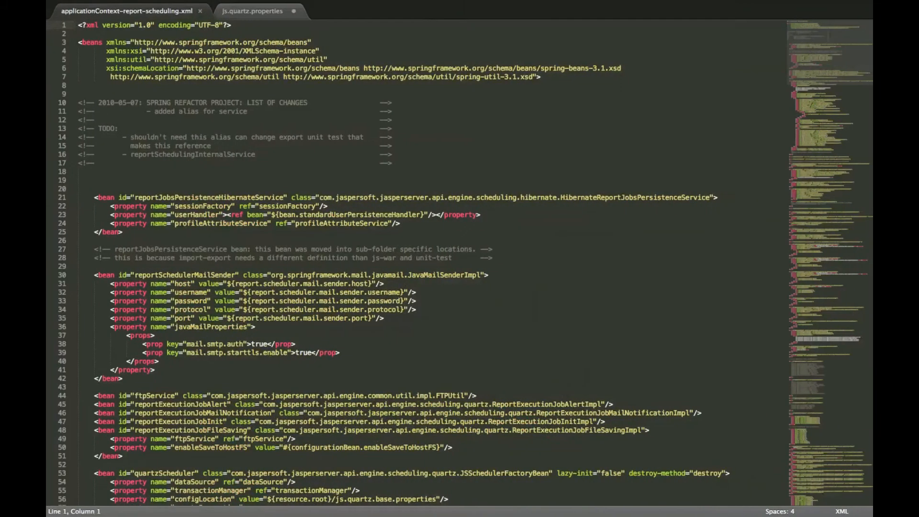
{"action": "mouse_move", "coordinate": [240, 22]}
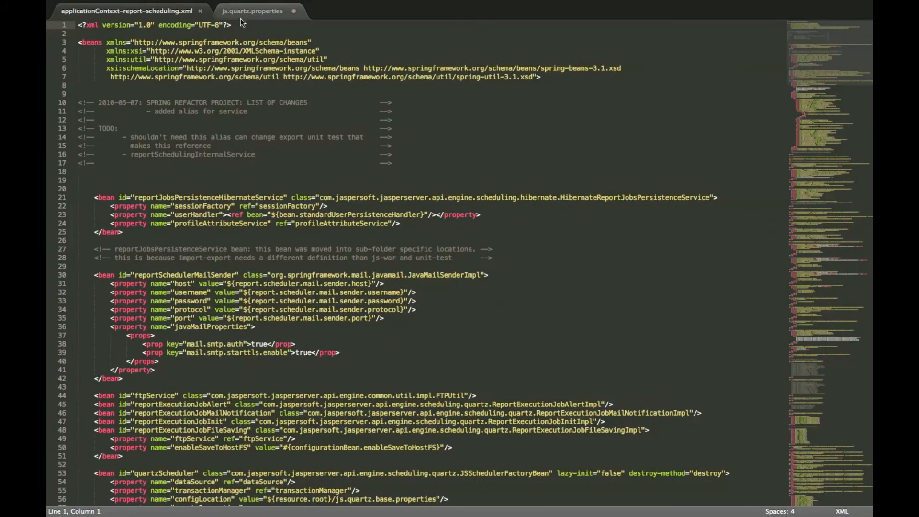
Replace the host name in the js.quartz.properties deployment URI with localhost.
{"action": "left_click", "coordinate": [252, 10]}
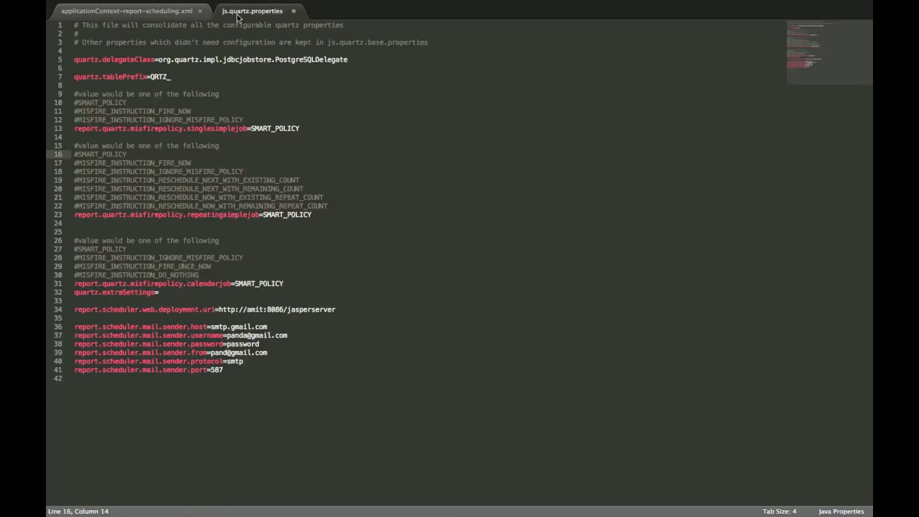
{"action": "mouse_move", "coordinate": [225, 287]}
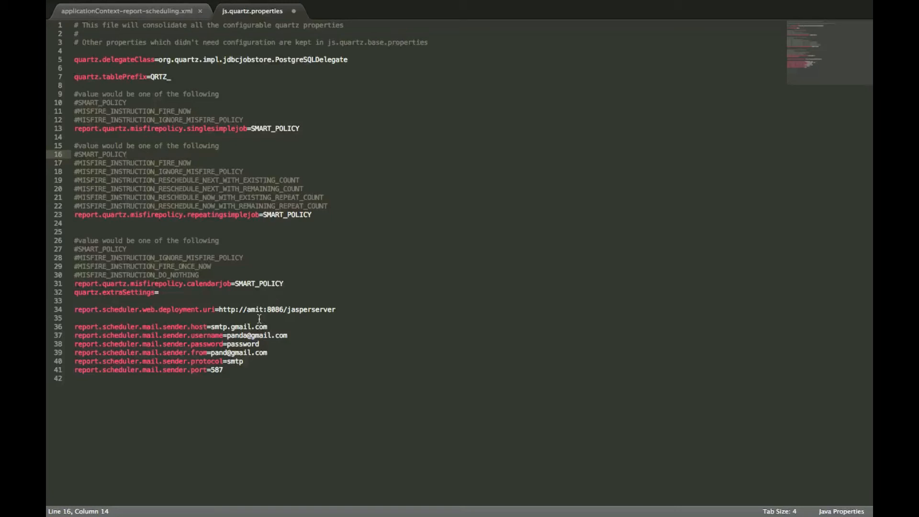
{"action": "double_click", "coordinate": [252, 309]}
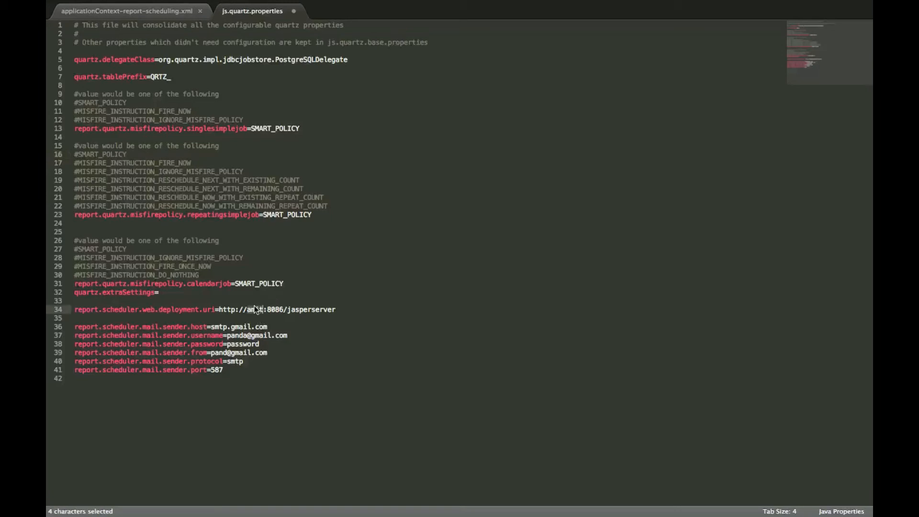
{"action": "type", "text": "localhos"}
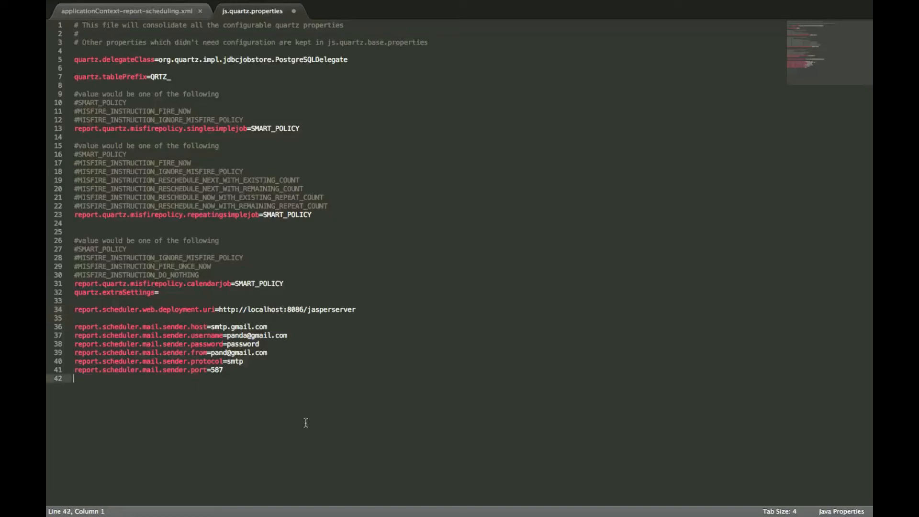
{"action": "mouse_move", "coordinate": [256, 393]}
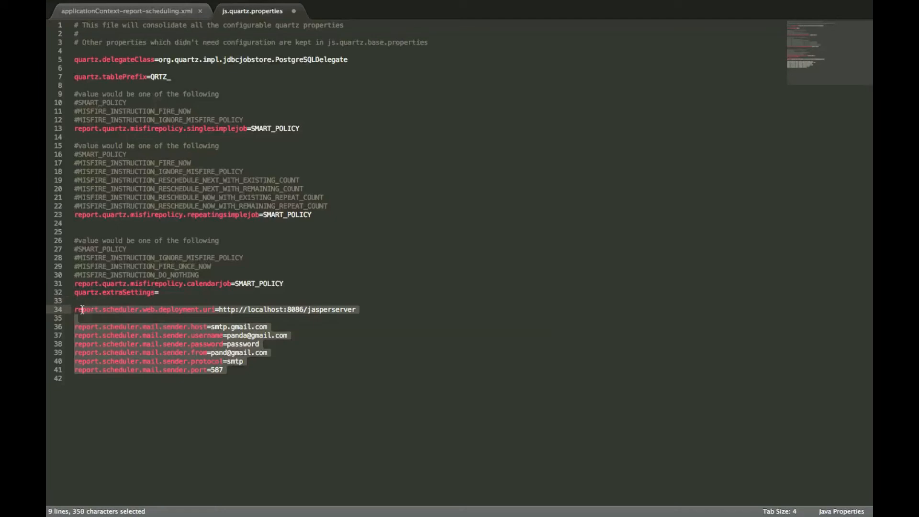
{"action": "left_click", "coordinate": [202, 320]}
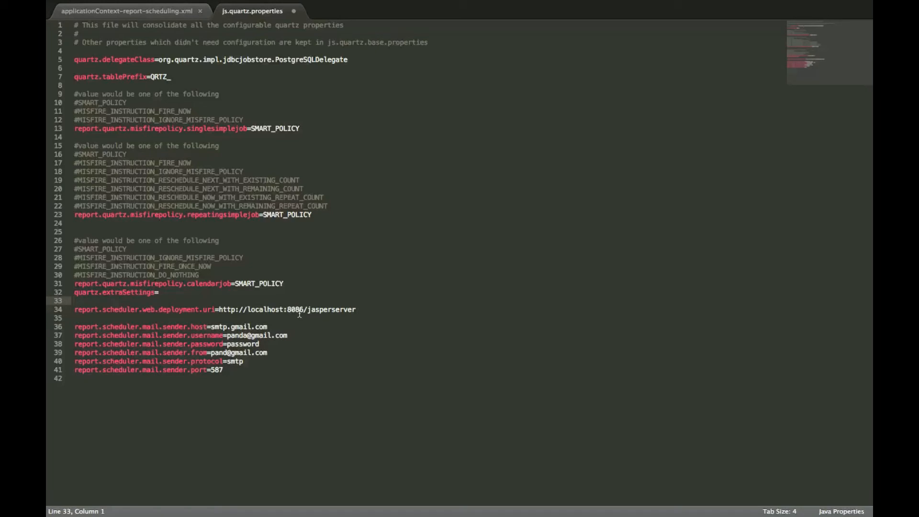
{"action": "mouse_move", "coordinate": [335, 304]}
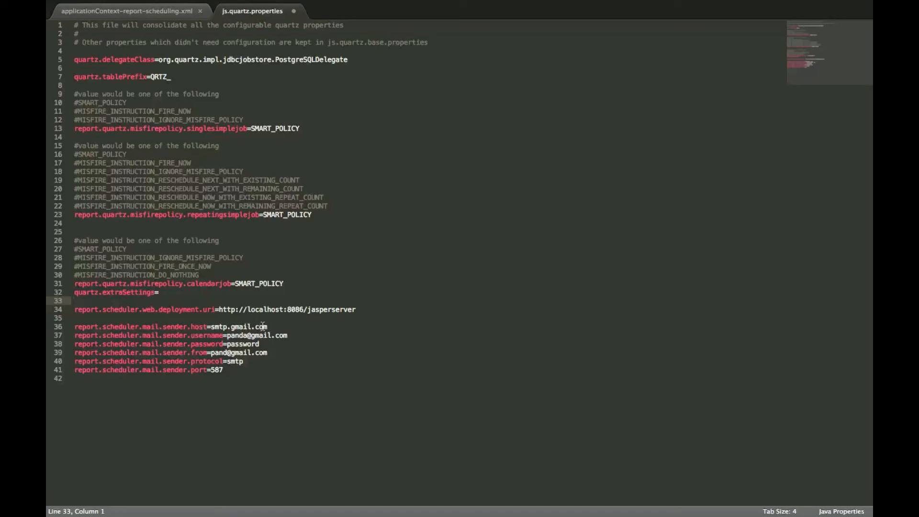
Review the Gmail SMTP mail sender host, password and port values.
{"action": "left_click", "coordinate": [267, 327]}
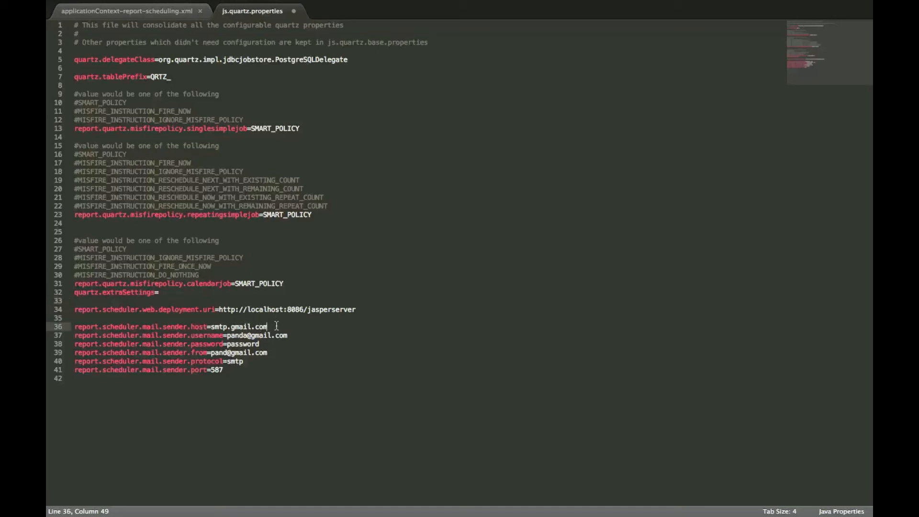
{"action": "mouse_move", "coordinate": [312, 333]}
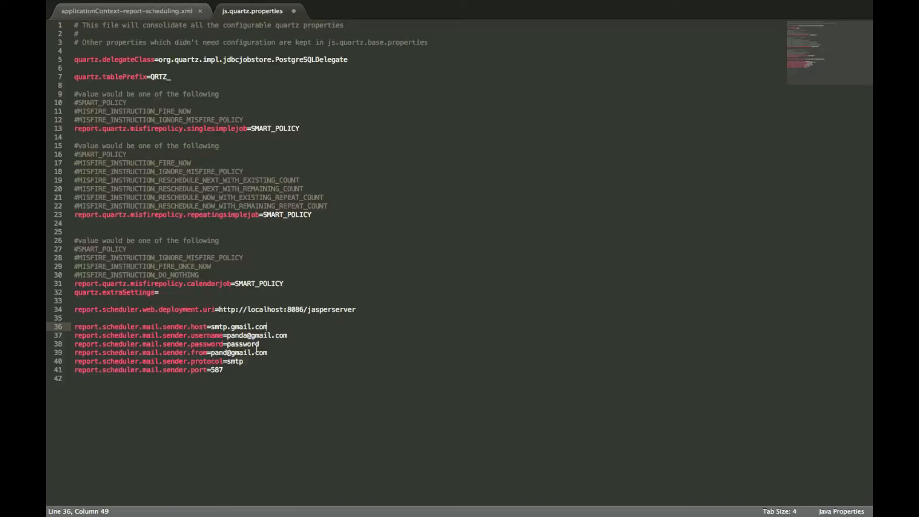
{"action": "left_click", "coordinate": [259, 344]}
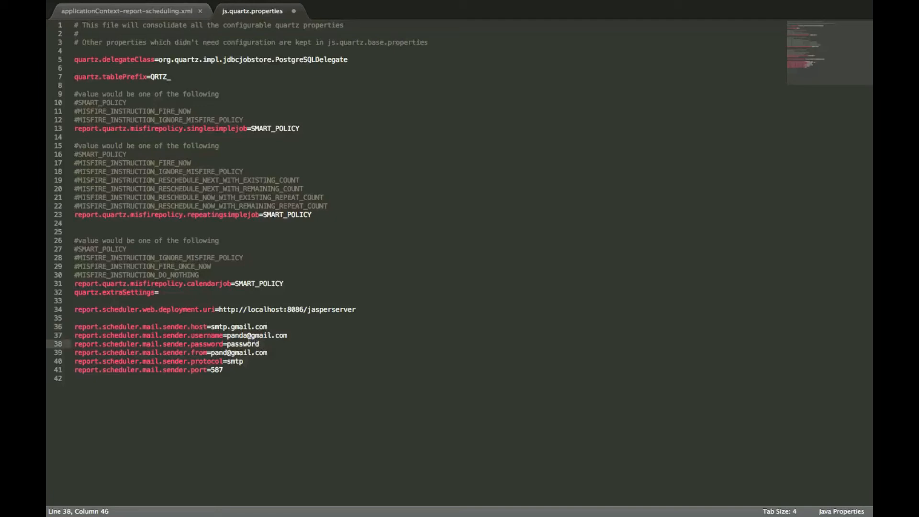
{"action": "left_click", "coordinate": [253, 335]}
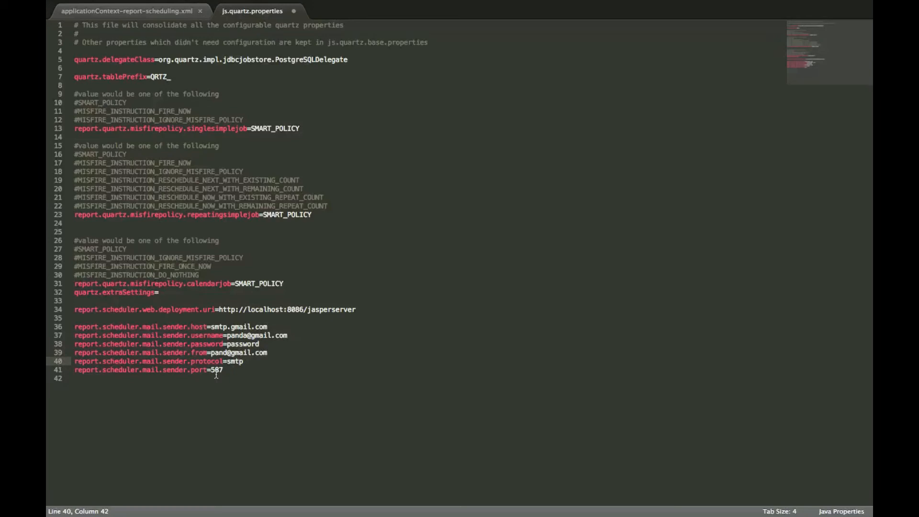
{"action": "left_click", "coordinate": [215, 378]}
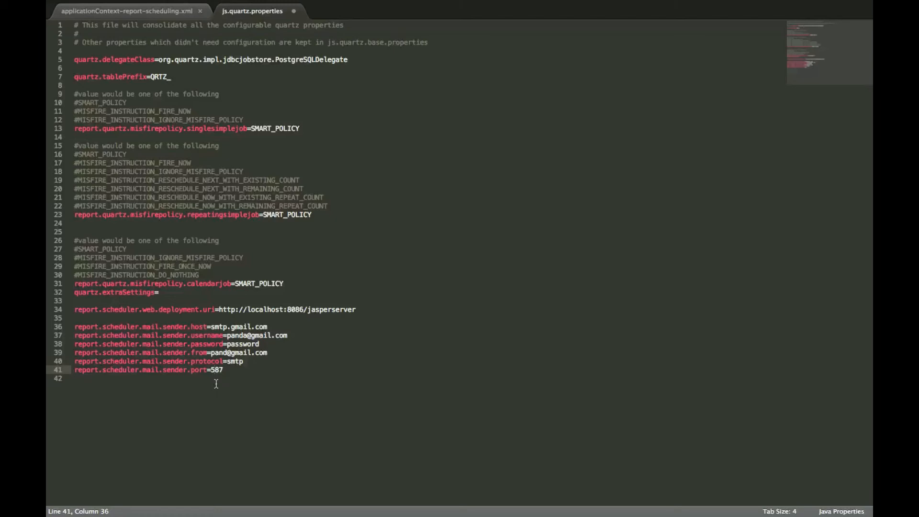
{"action": "mouse_move", "coordinate": [195, 283]}
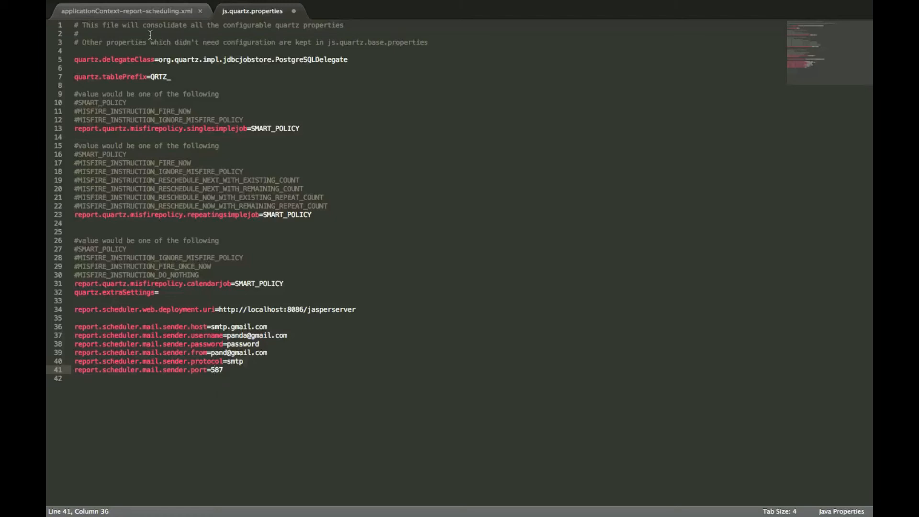
{"action": "mouse_move", "coordinate": [234, 416]}
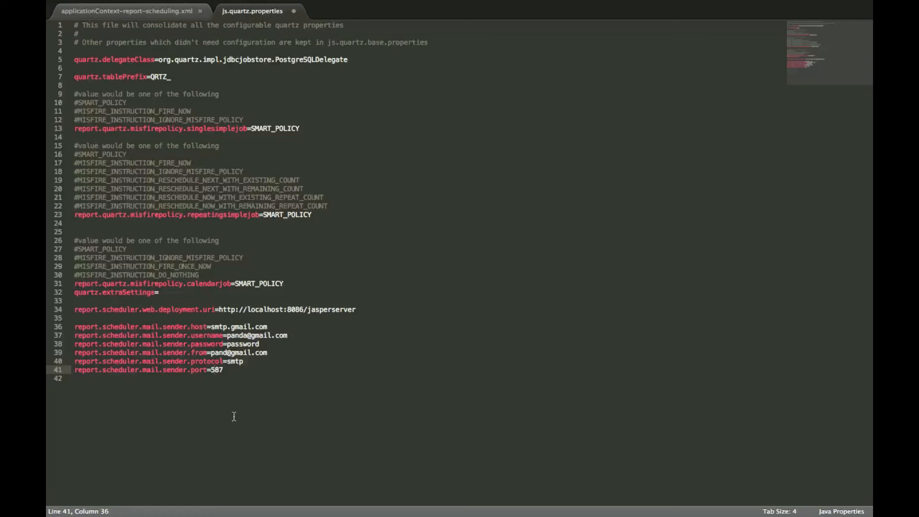
{"action": "mouse_move", "coordinate": [225, 380]}
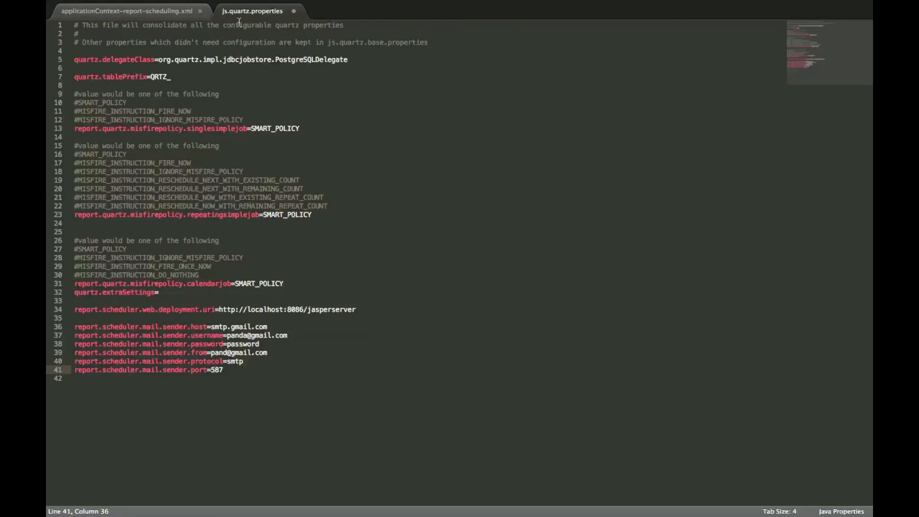
{"action": "mouse_move", "coordinate": [170, 81]}
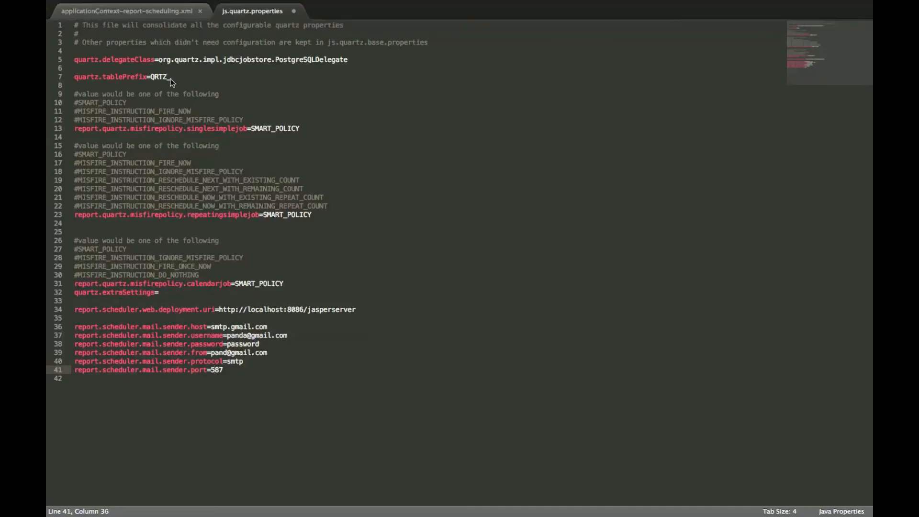
{"action": "left_click", "coordinate": [125, 10]}
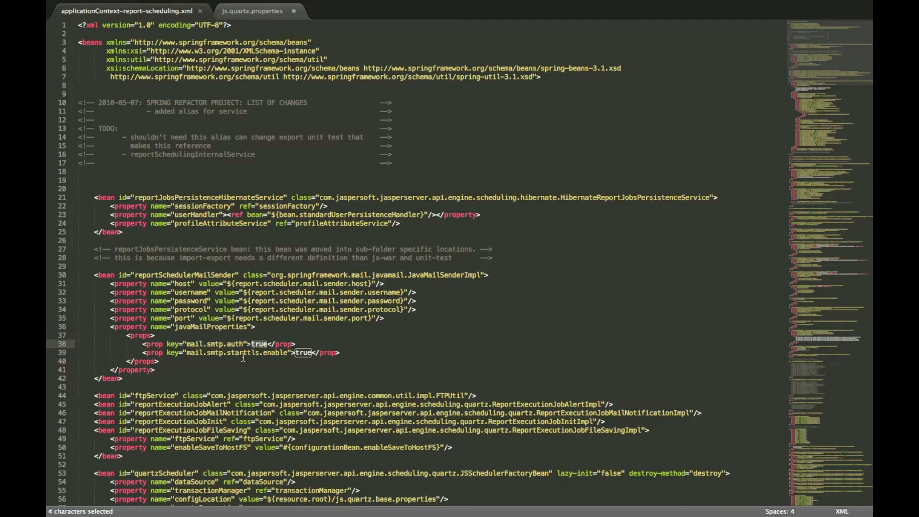
{"action": "mouse_move", "coordinate": [275, 360]}
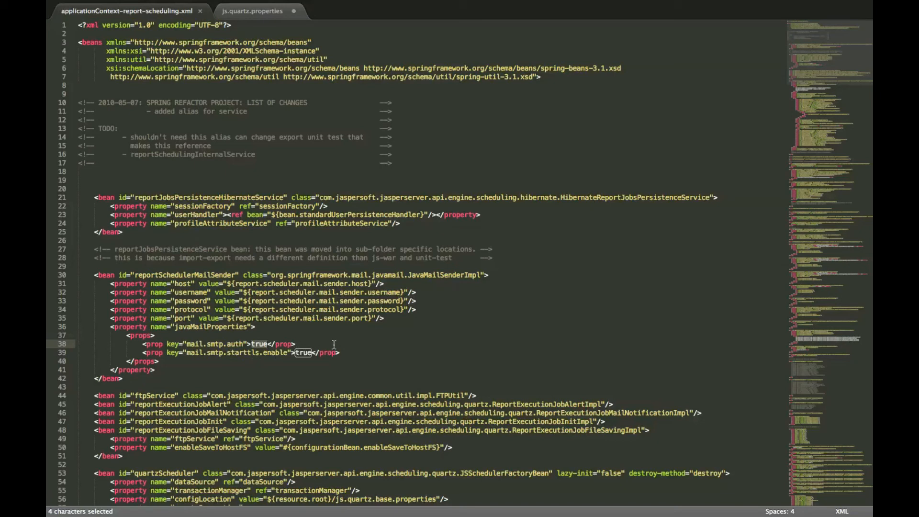
{"action": "mouse_move", "coordinate": [302, 356]}
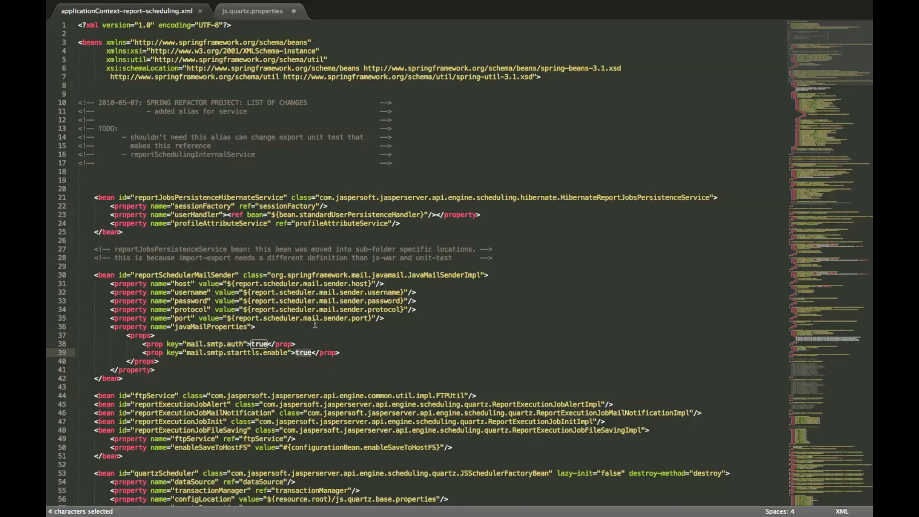
{"action": "mouse_move", "coordinate": [386, 309]}
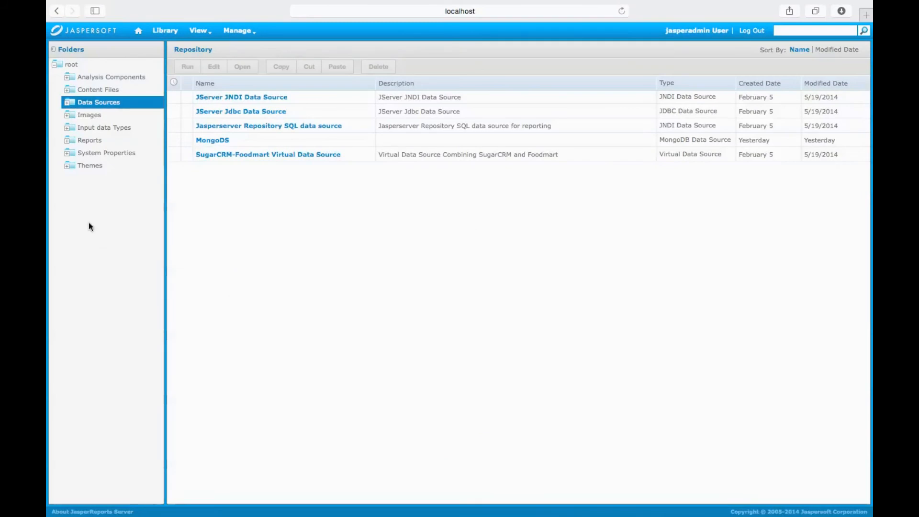
From the Reports folder, open the Schedule view for the EmployeeDrill report.
{"action": "left_click", "coordinate": [90, 139]}
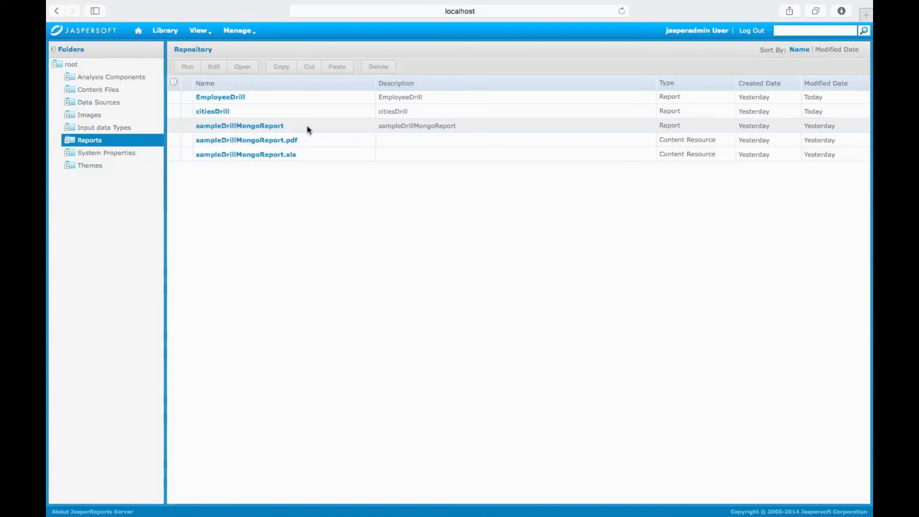
{"action": "mouse_move", "coordinate": [277, 111]}
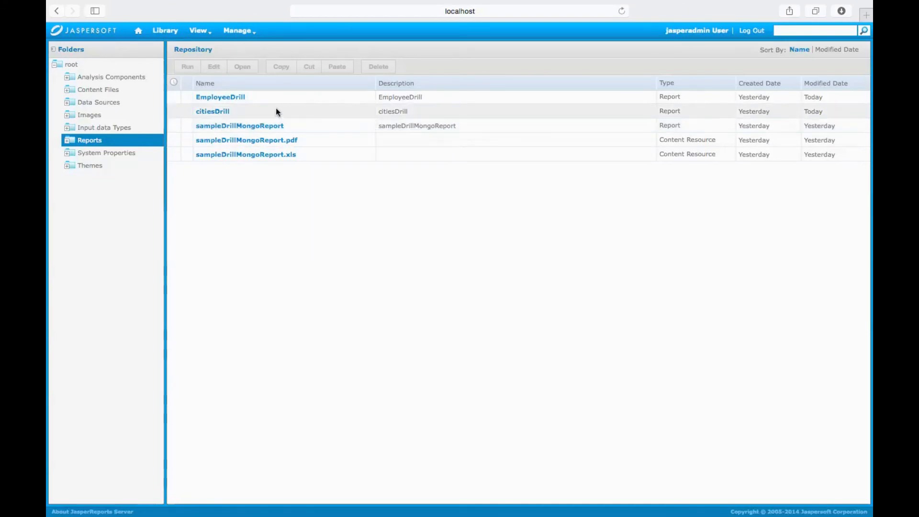
{"action": "right_click", "coordinate": [220, 97]}
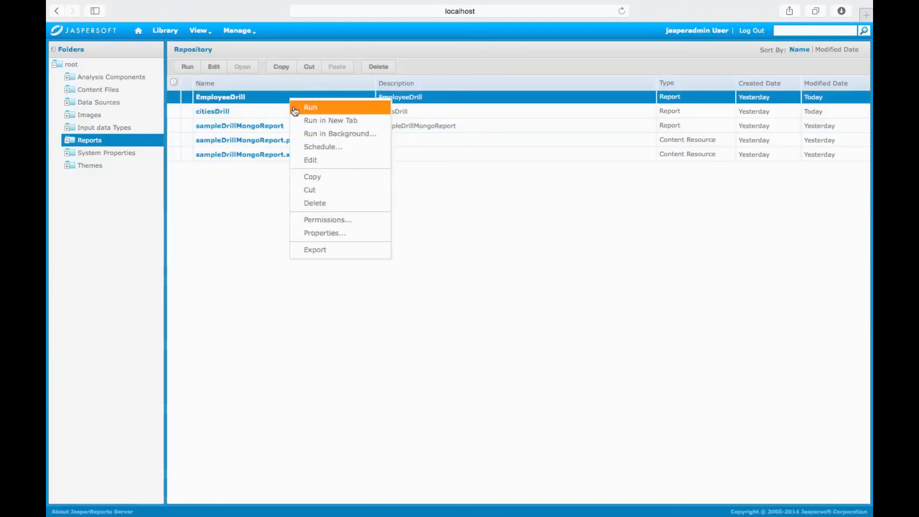
{"action": "mouse_move", "coordinate": [323, 147]}
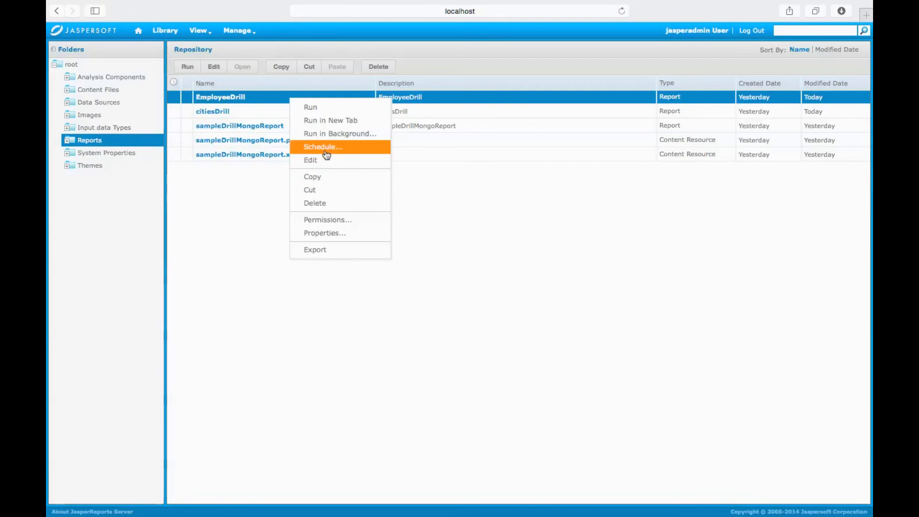
{"action": "left_click", "coordinate": [322, 147]}
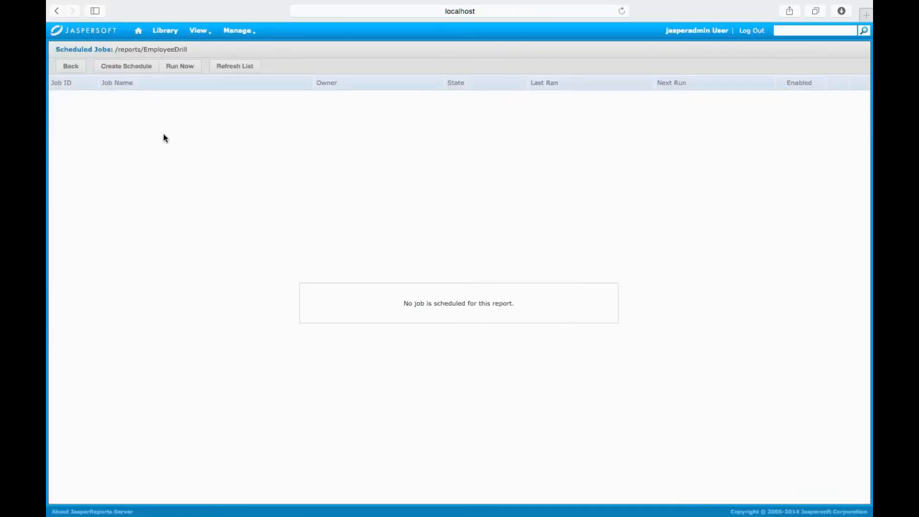
{"action": "mouse_move", "coordinate": [180, 66]}
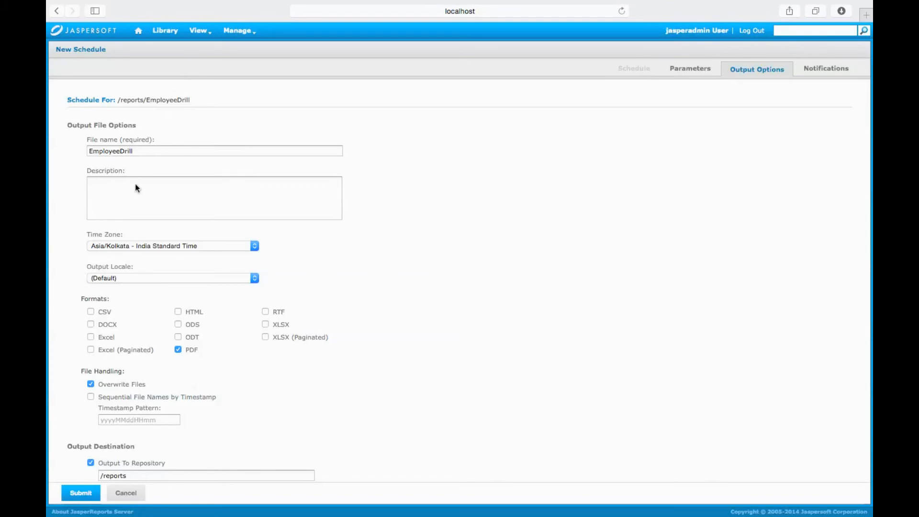
{"action": "mouse_move", "coordinate": [395, 210]}
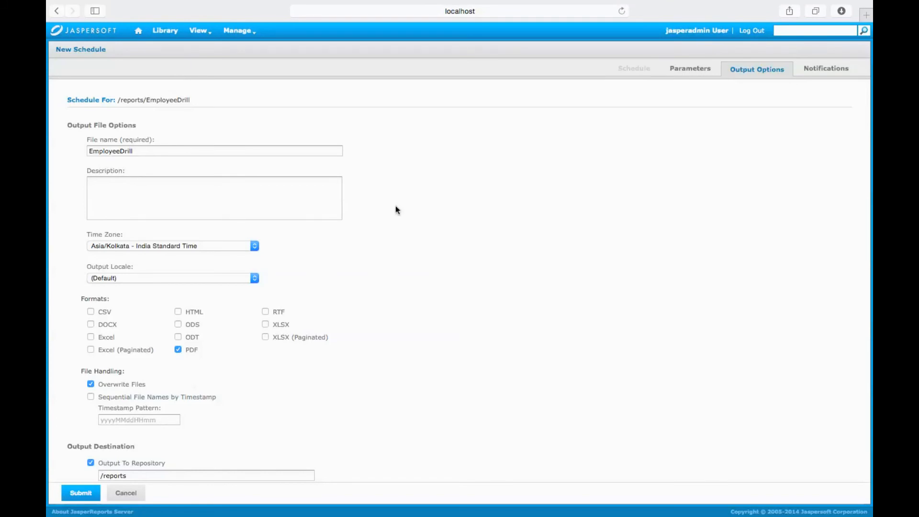
{"action": "mouse_move", "coordinate": [691, 82]}
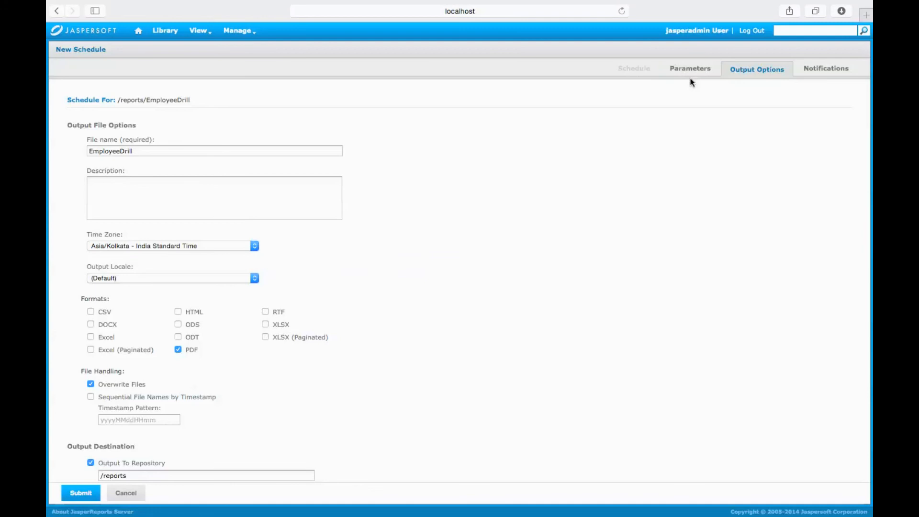
{"action": "mouse_move", "coordinate": [628, 85]}
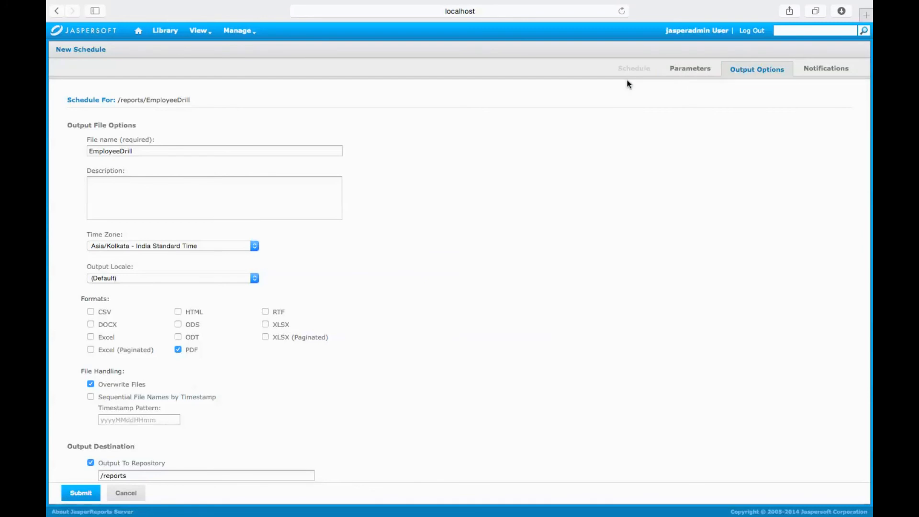
{"action": "mouse_move", "coordinate": [592, 103]}
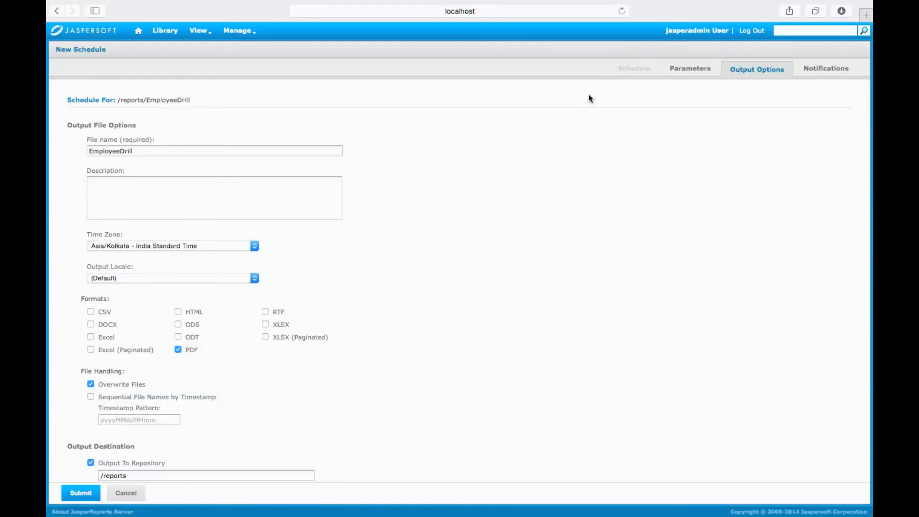
{"action": "mouse_move", "coordinate": [393, 282]}
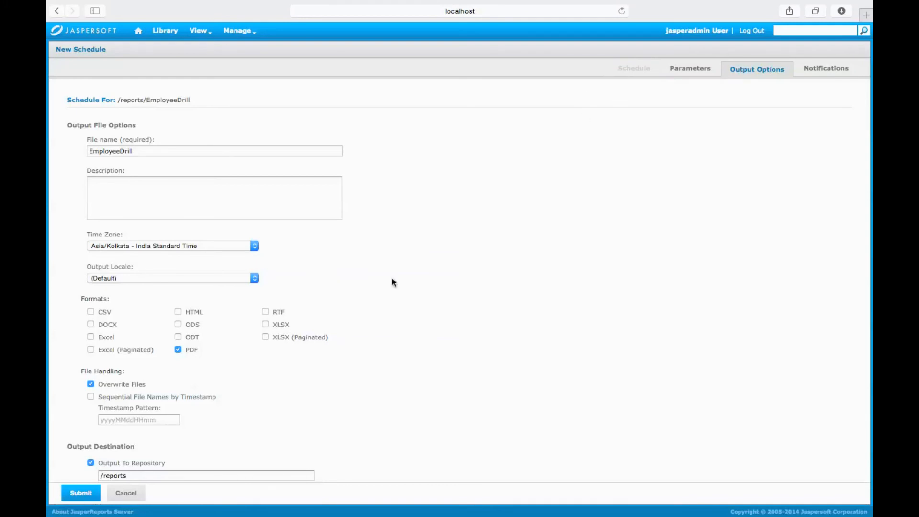
Tick Excel and Excel (Paginated) output formats alongside PDF.
{"action": "scroll", "scroll_direction": "down", "scroll_amount": 3}
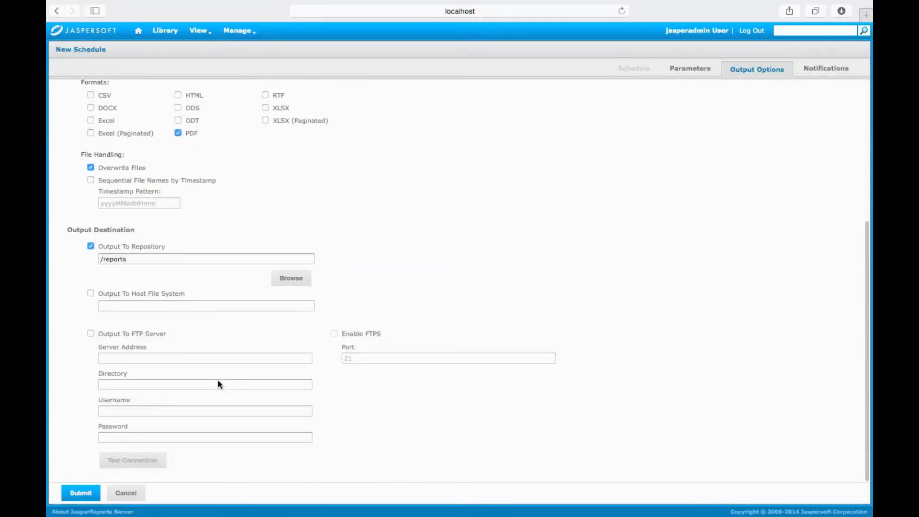
{"action": "mouse_move", "coordinate": [138, 351]}
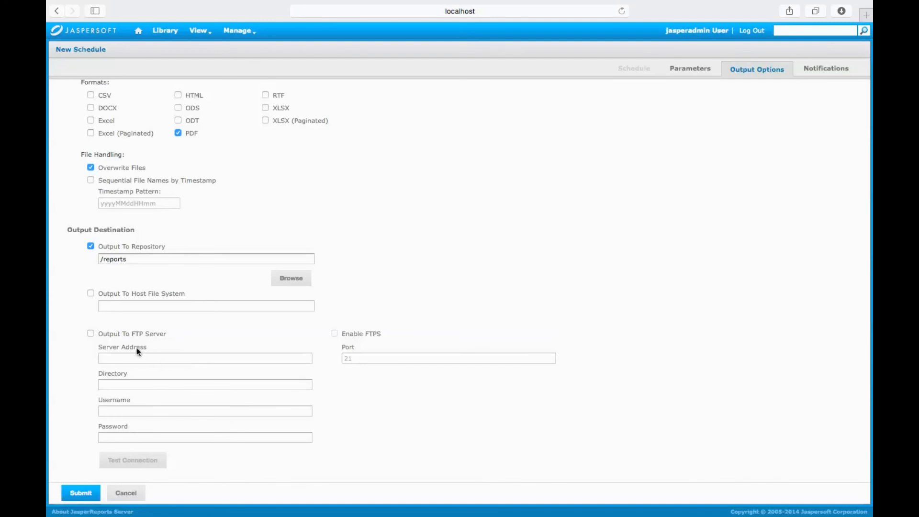
{"action": "mouse_move", "coordinate": [202, 411]}
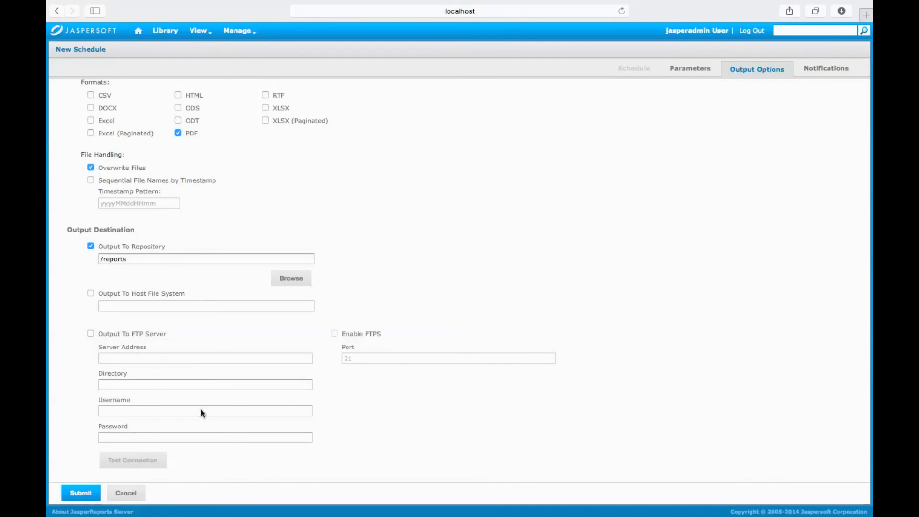
{"action": "mouse_move", "coordinate": [364, 383]}
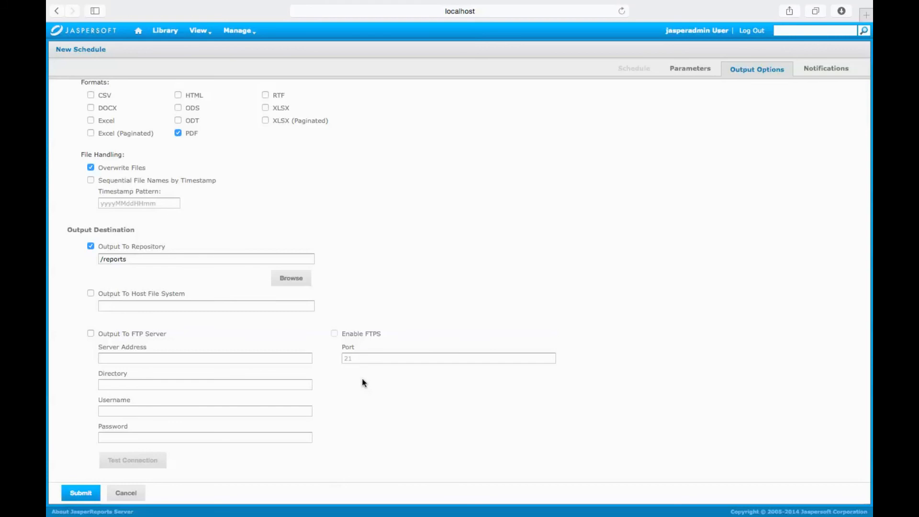
{"action": "mouse_move", "coordinate": [83, 336]}
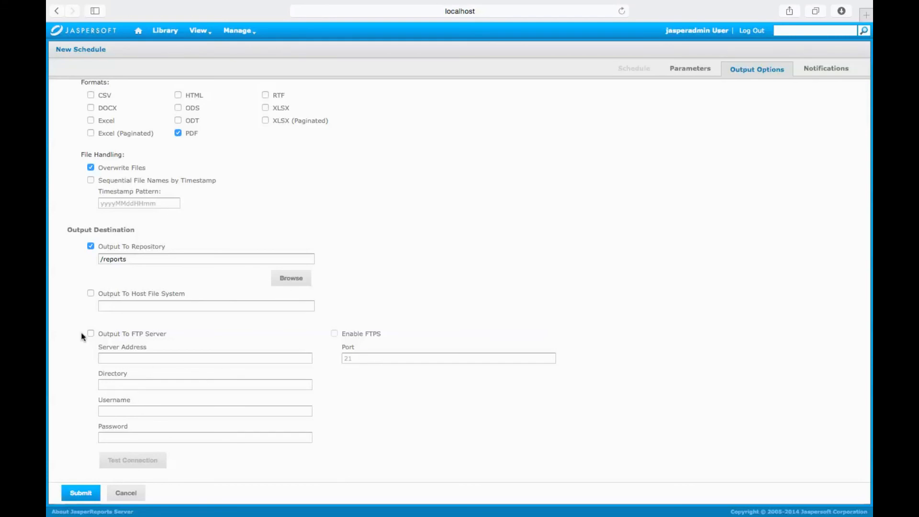
{"action": "scroll", "scroll_direction": "up", "scroll_amount": 3}
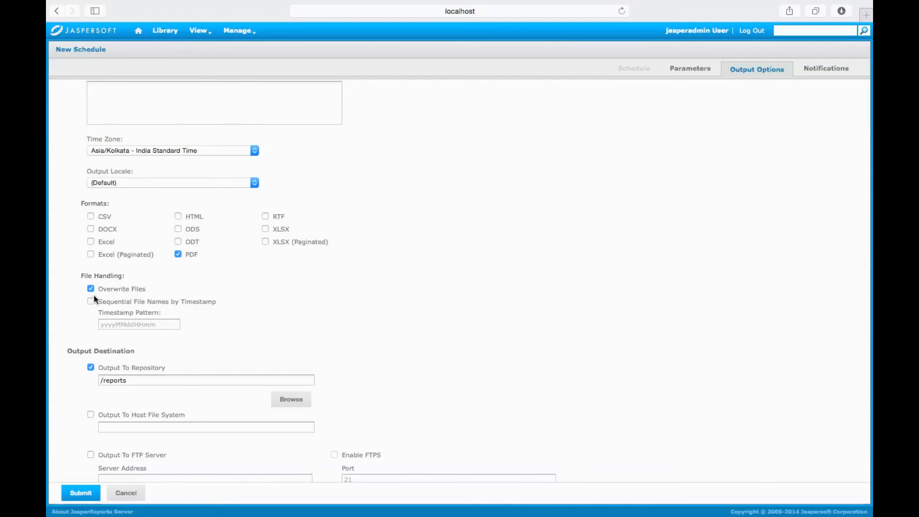
{"action": "mouse_move", "coordinate": [136, 289]}
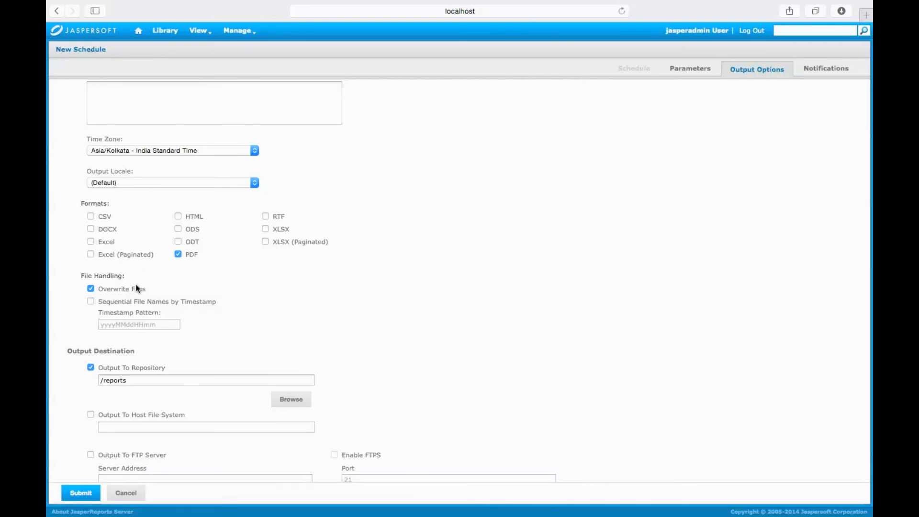
{"action": "mouse_move", "coordinate": [143, 276]}
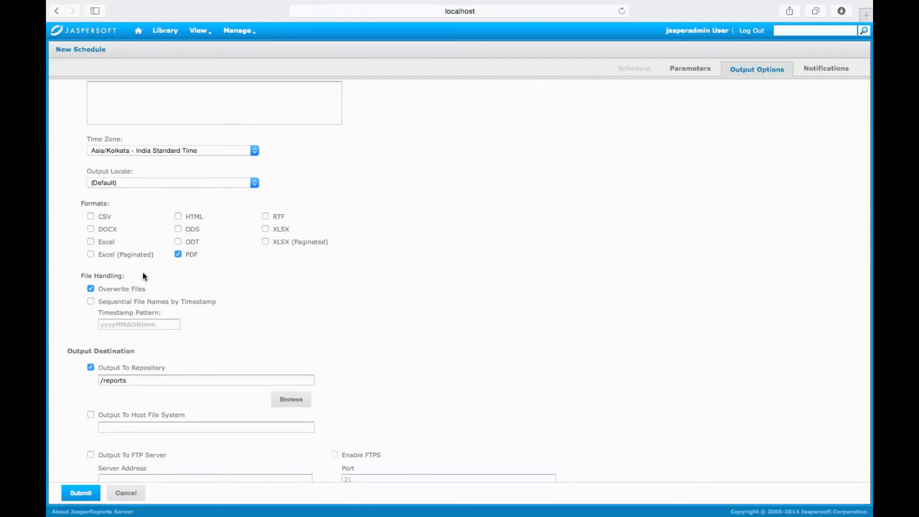
{"action": "mouse_move", "coordinate": [109, 297]}
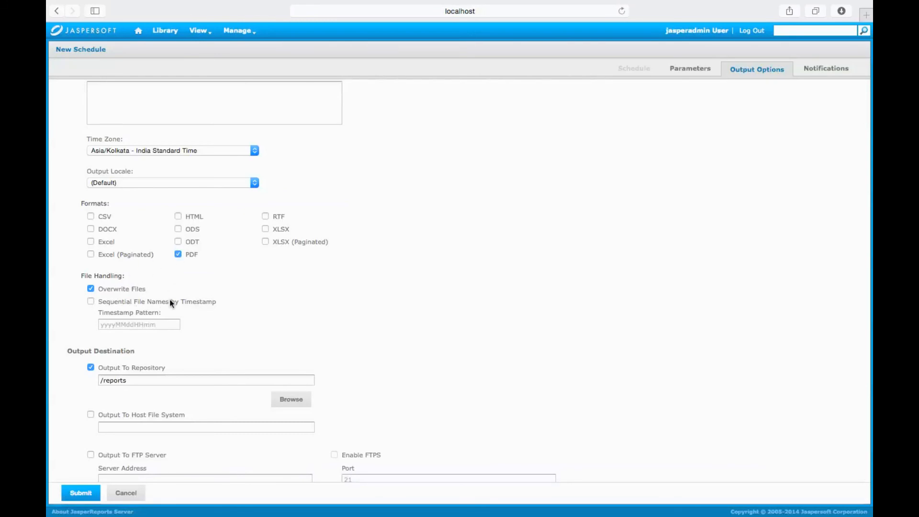
{"action": "mouse_move", "coordinate": [47, 342]}
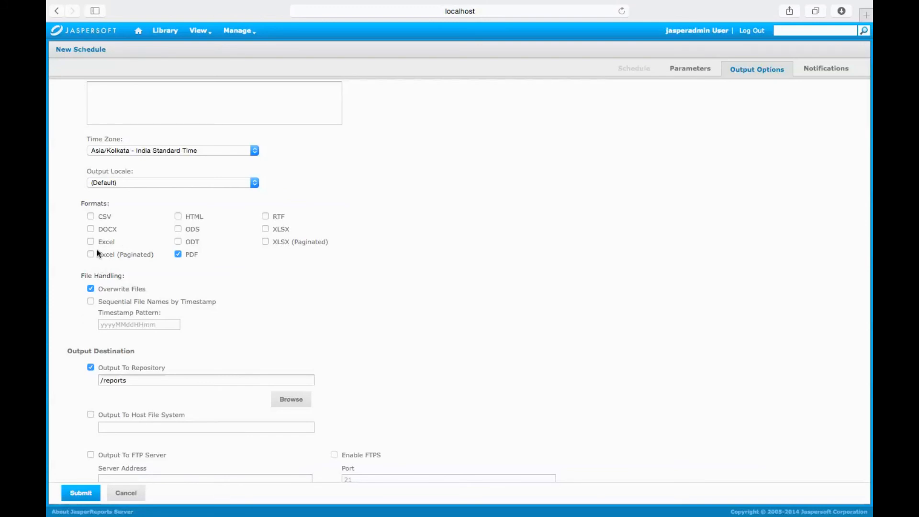
{"action": "scroll", "scroll_direction": "up", "scroll_amount": 3}
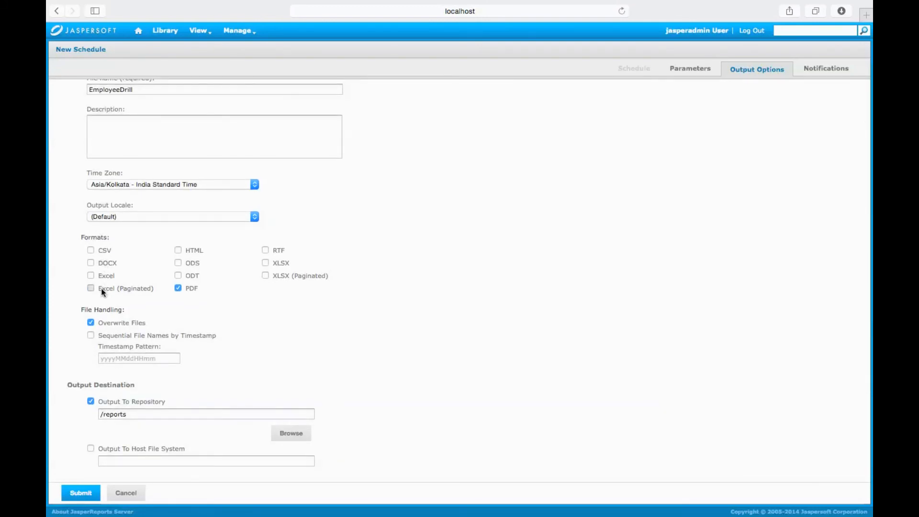
{"action": "left_click", "coordinate": [90, 288]}
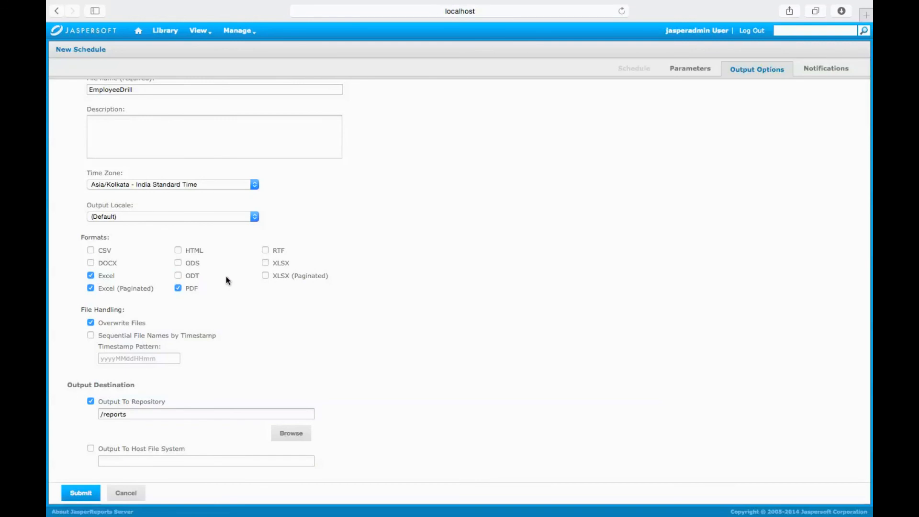
{"action": "scroll", "scroll_direction": "up", "scroll_amount": 3}
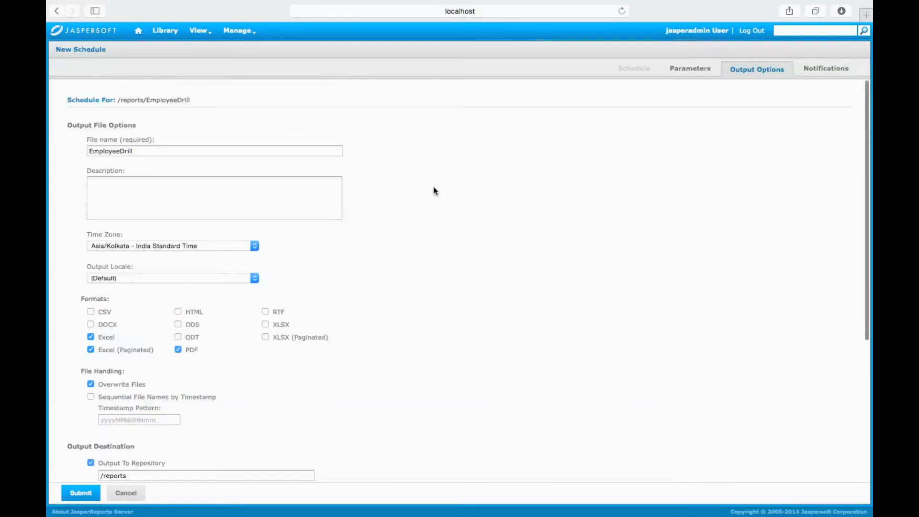
{"action": "mouse_move", "coordinate": [690, 69]}
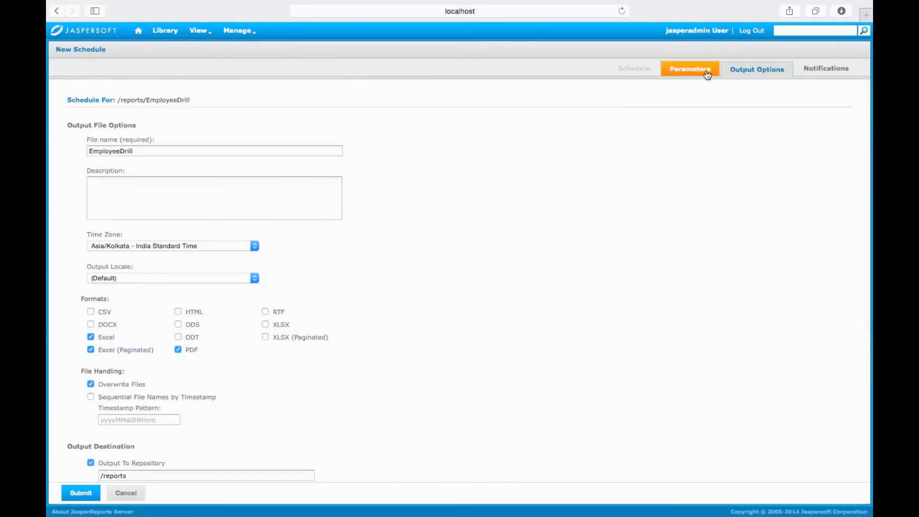
Set the schedule's City parameter to Ahemdabad beside CompanyName Adobe.
{"action": "left_click", "coordinate": [691, 69]}
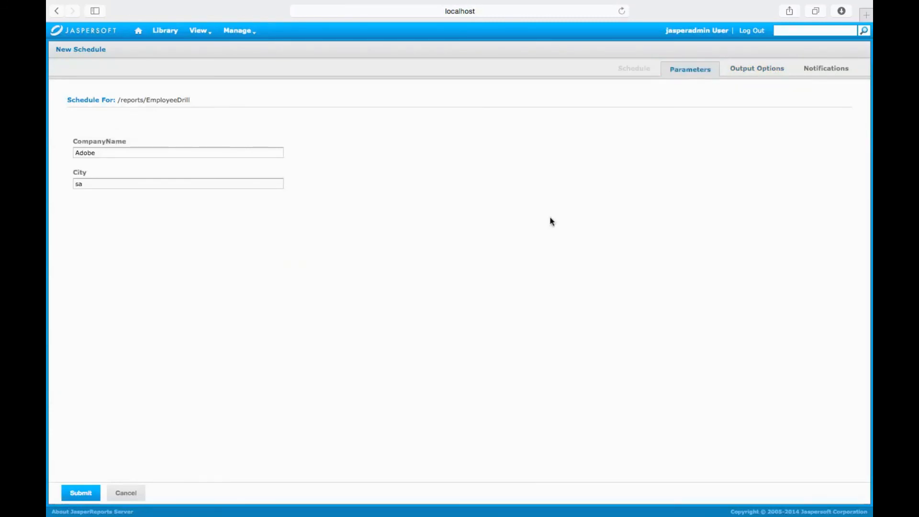
{"action": "mouse_move", "coordinate": [100, 149]}
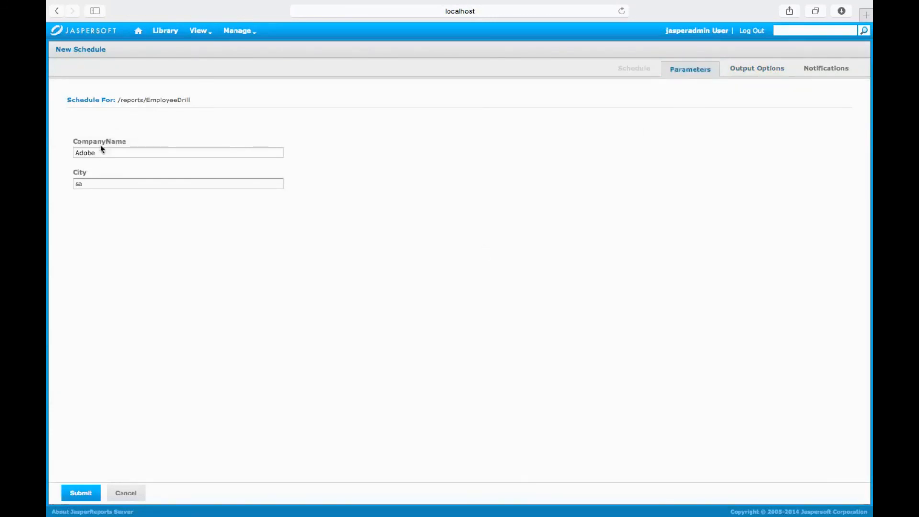
{"action": "left_click", "coordinate": [178, 184]}
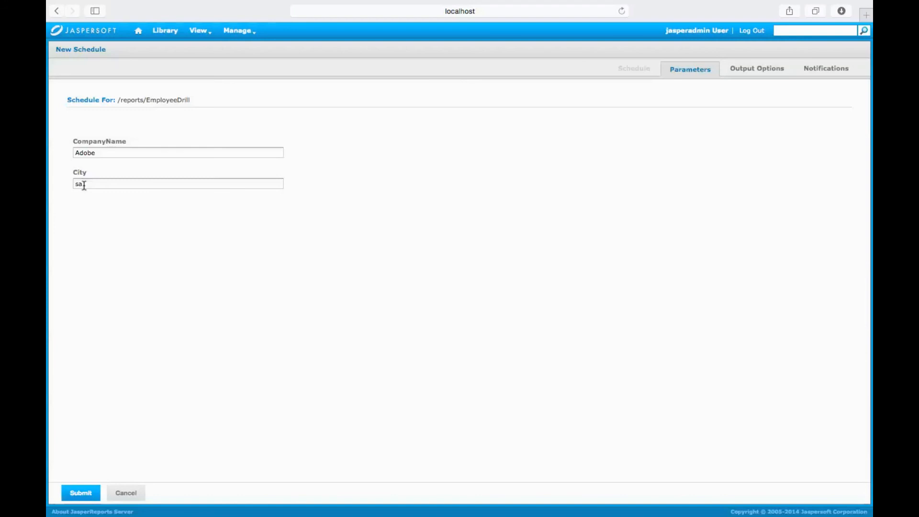
{"action": "type", "text": "A"}
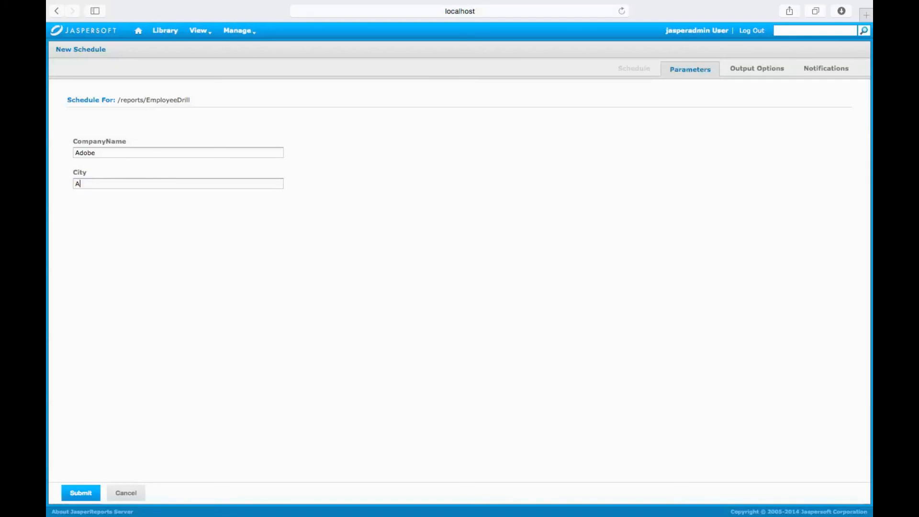
{"action": "type", "text": "hem"}
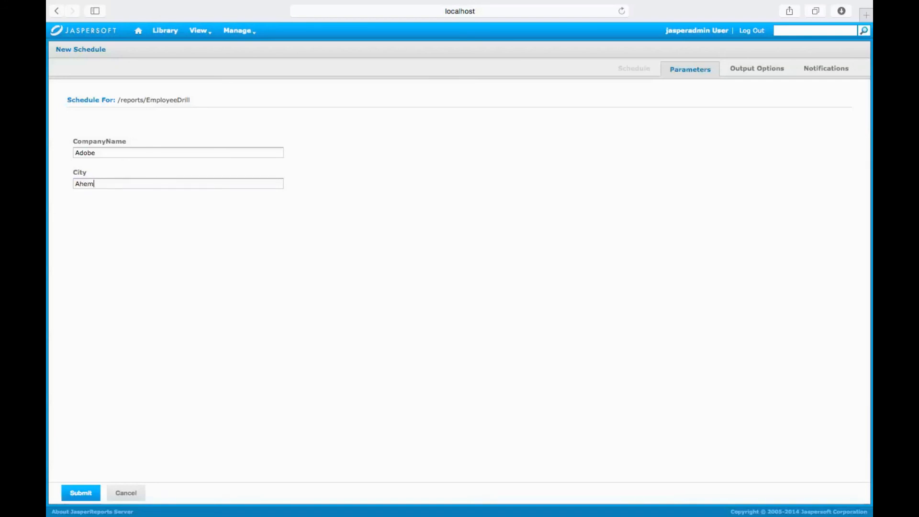
{"action": "type", "text": "dabad"}
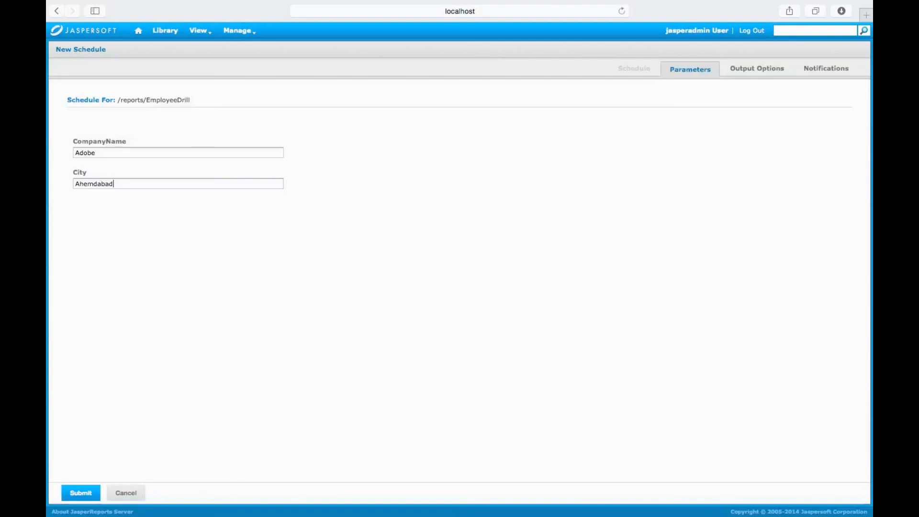
{"action": "mouse_move", "coordinate": [568, 132]}
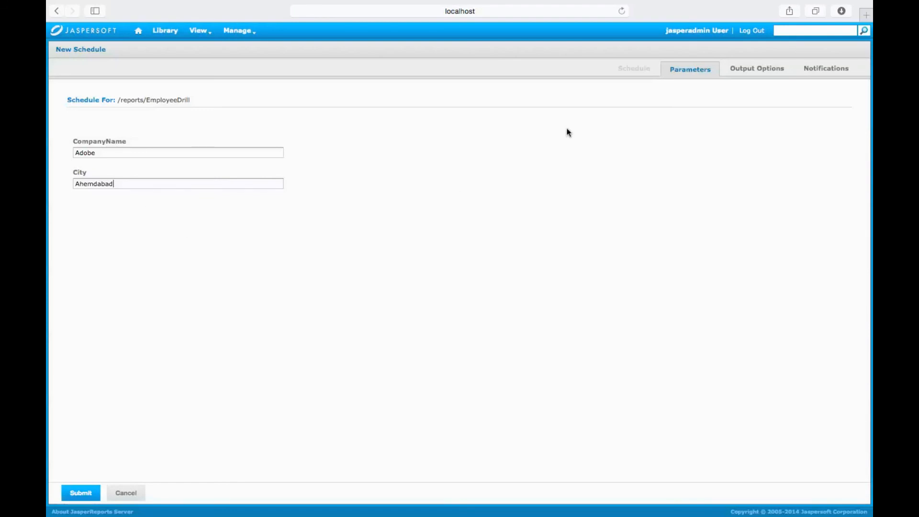
Review the output options and move to the Notifications settings.
{"action": "left_click", "coordinate": [757, 68]}
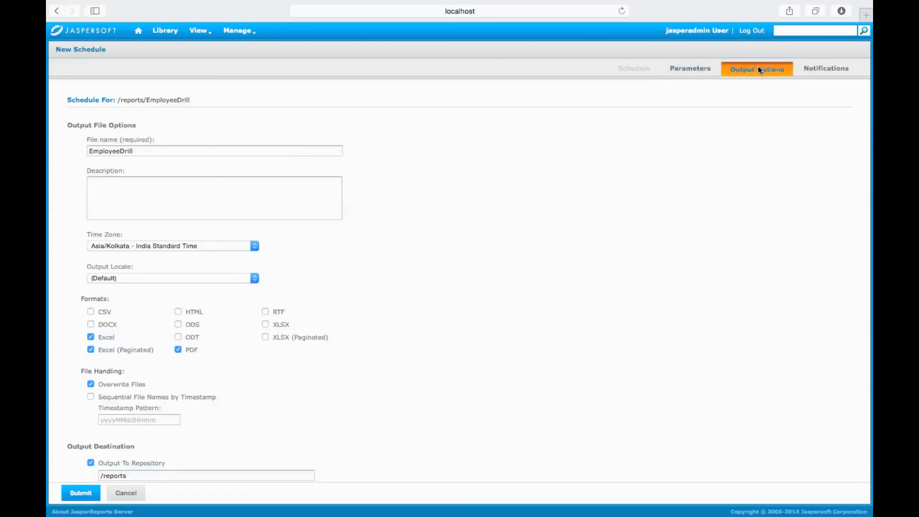
{"action": "scroll", "scroll_direction": "down", "scroll_amount": 3}
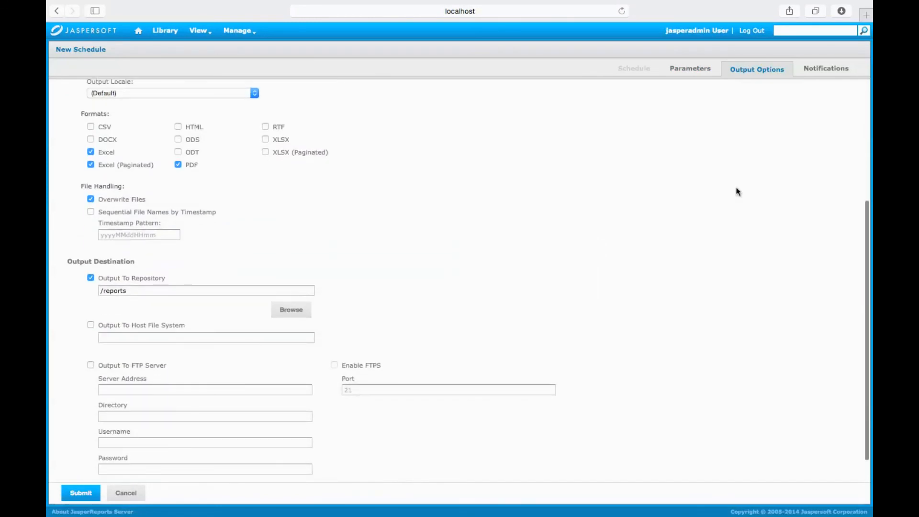
{"action": "left_click", "coordinate": [826, 69]}
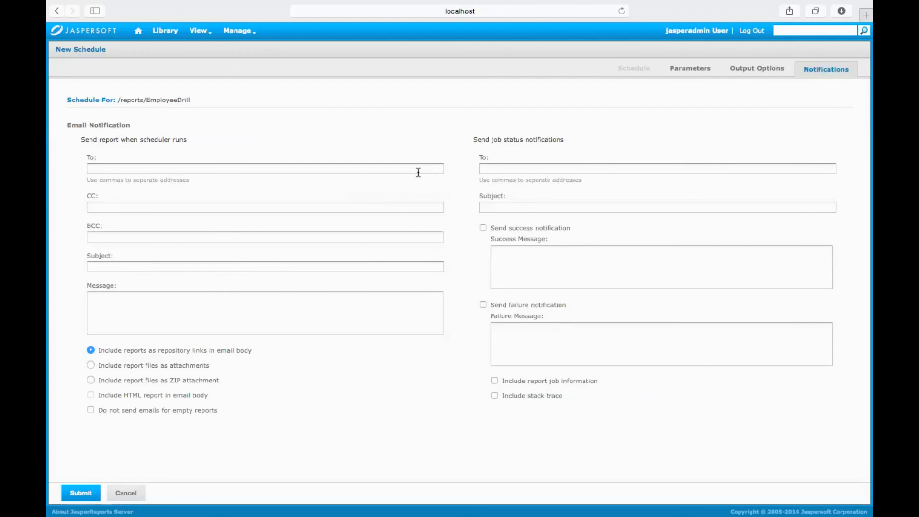
{"action": "mouse_move", "coordinate": [221, 241]}
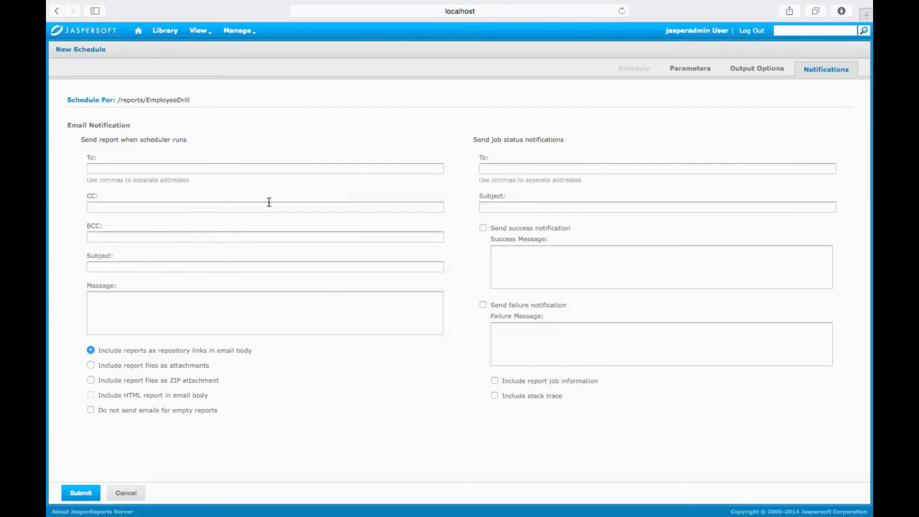
Enter two comma-separated Gmail addresses in the email To field.
{"action": "type", "text": "xyz"}
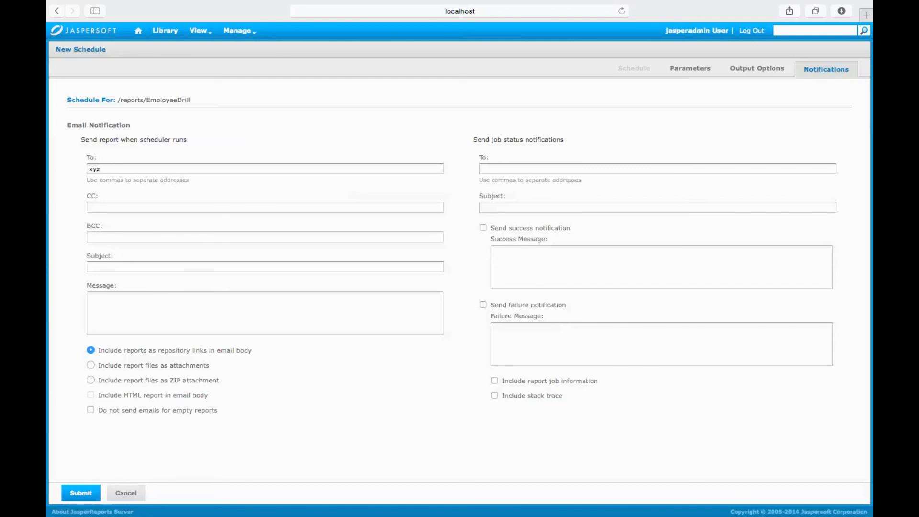
{"action": "type", "text": "@gmail.com"}
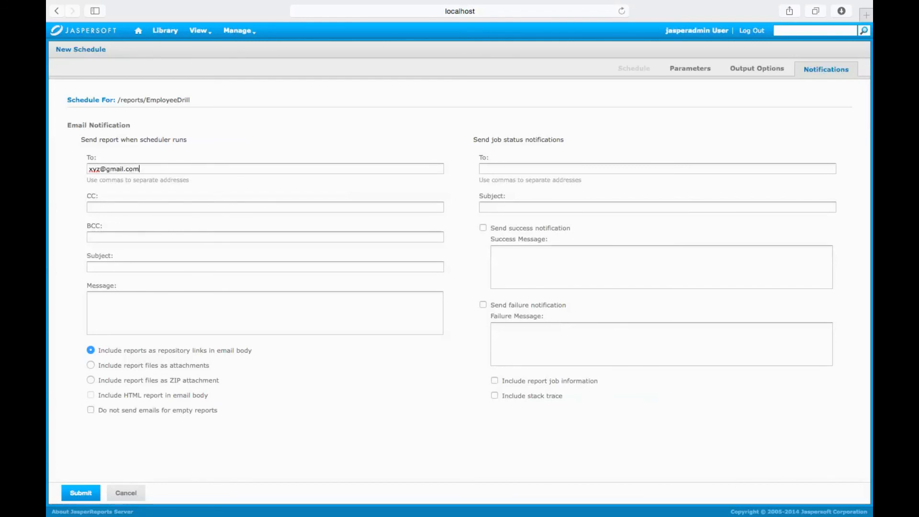
{"action": "type", "text": ",pqr@gma."}
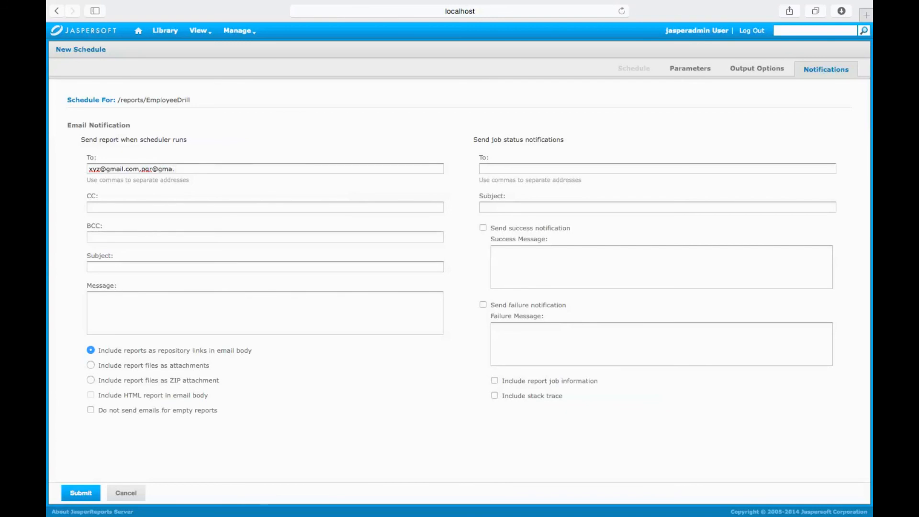
{"action": "type", "text": "il"}
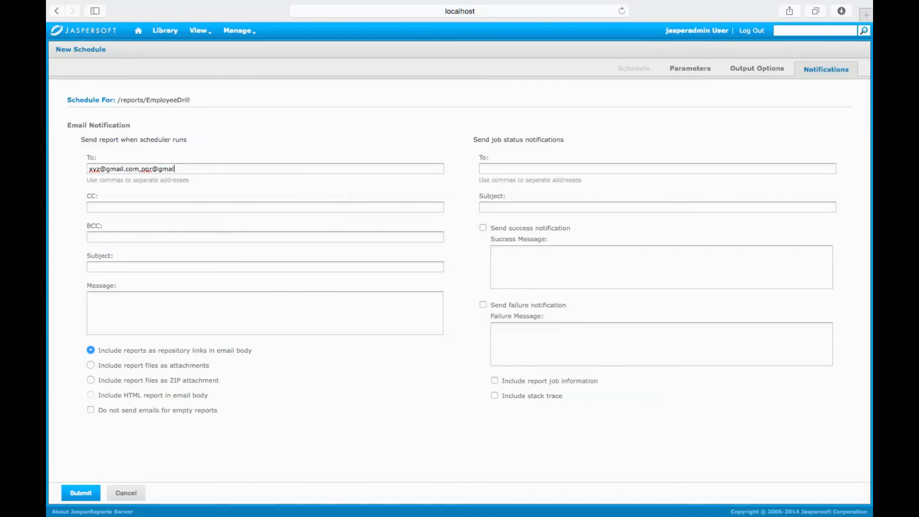
{"action": "type", "text": "l.com,"}
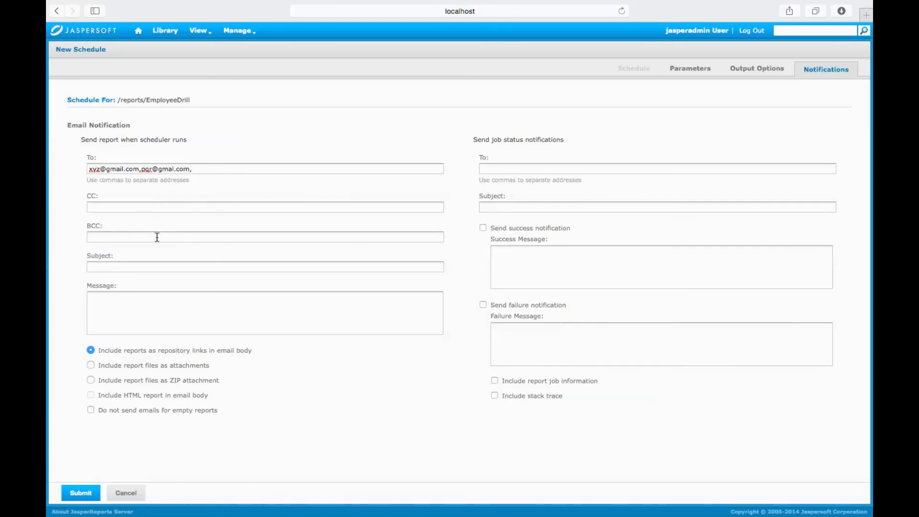
{"action": "mouse_move", "coordinate": [175, 292]}
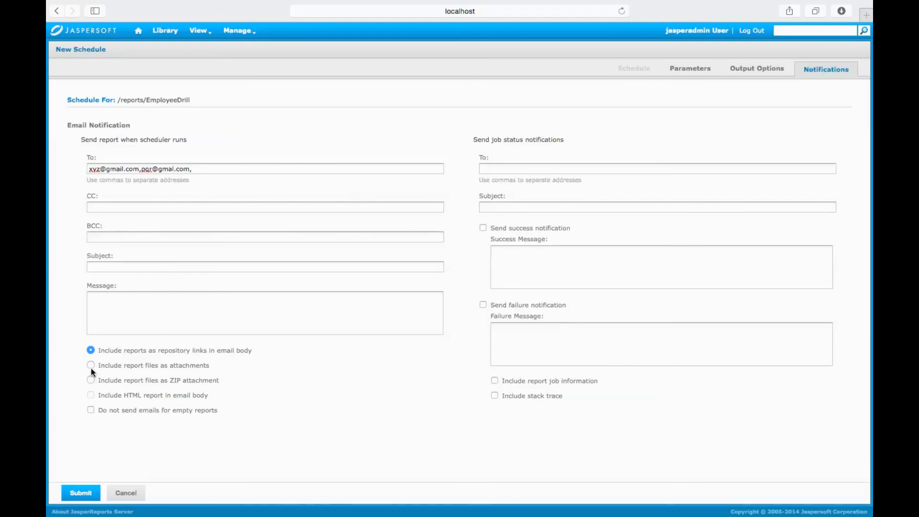
Choose 'Include report files as attachments' for the emailed report.
{"action": "left_click", "coordinate": [91, 365]}
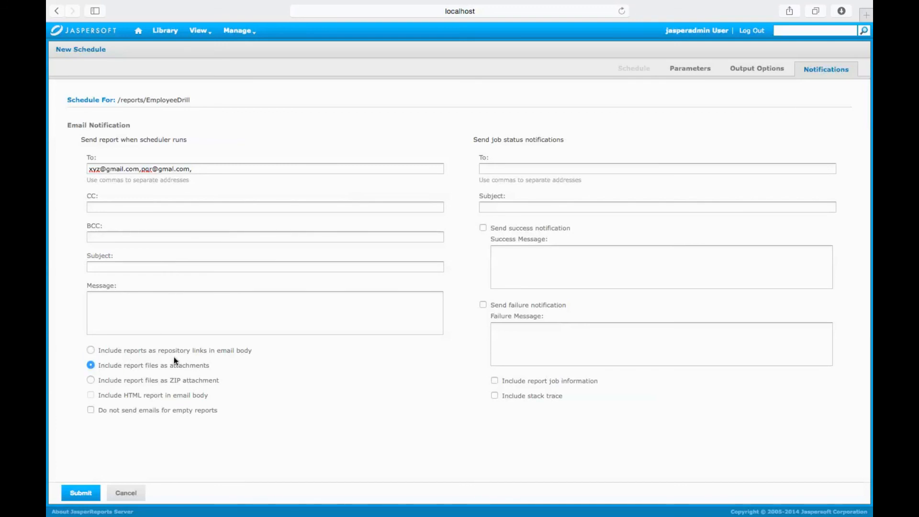
{"action": "mouse_move", "coordinate": [195, 373]}
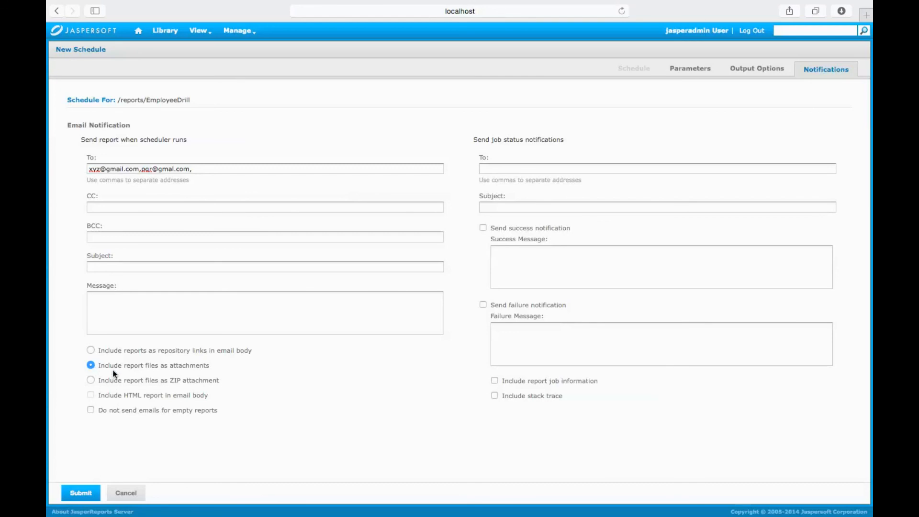
{"action": "mouse_move", "coordinate": [189, 361]}
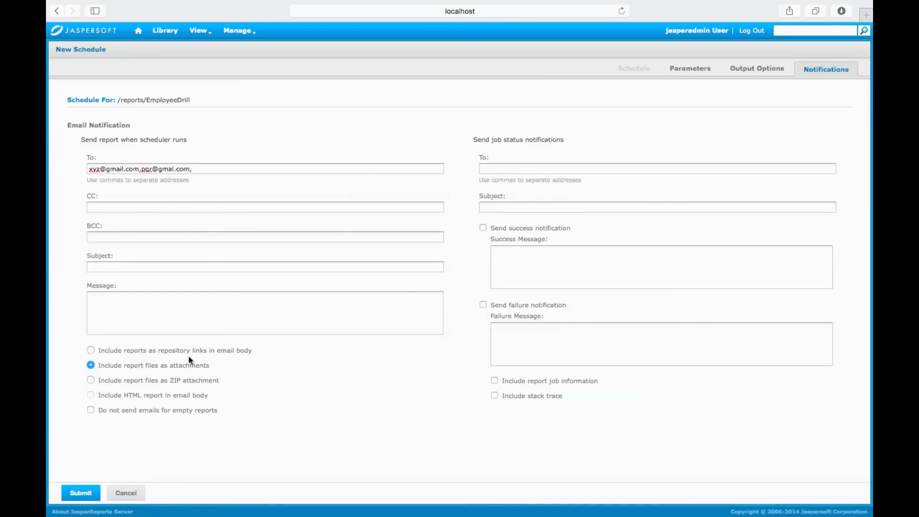
{"action": "mouse_move", "coordinate": [300, 278]}
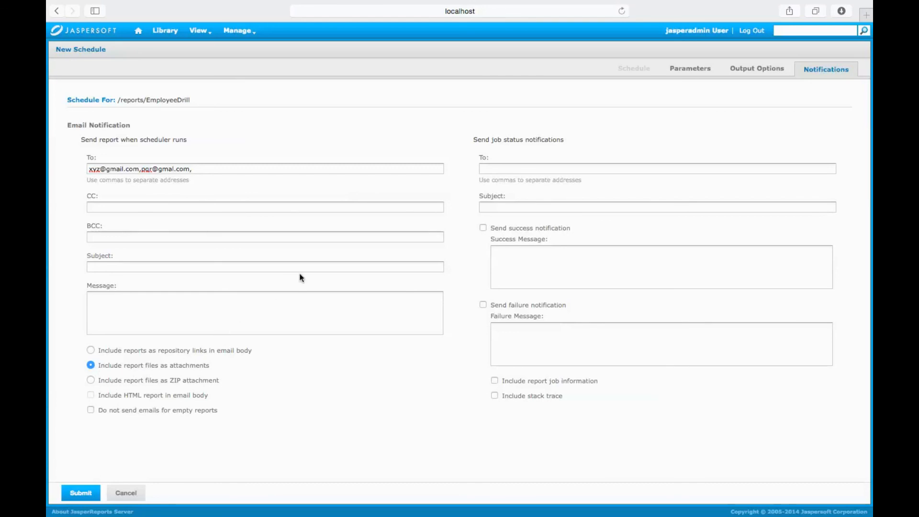
{"action": "mouse_move", "coordinate": [428, 223]}
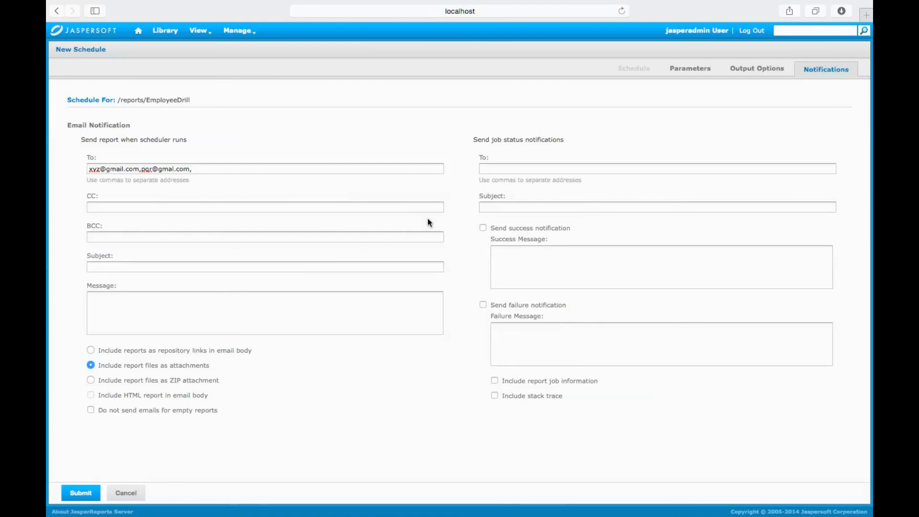
{"action": "left_click", "coordinate": [657, 168]}
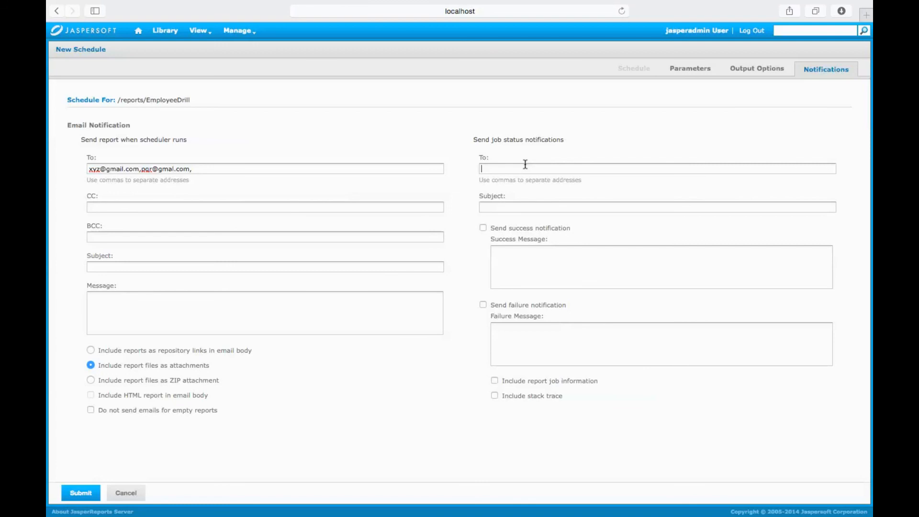
{"action": "mouse_move", "coordinate": [458, 114]}
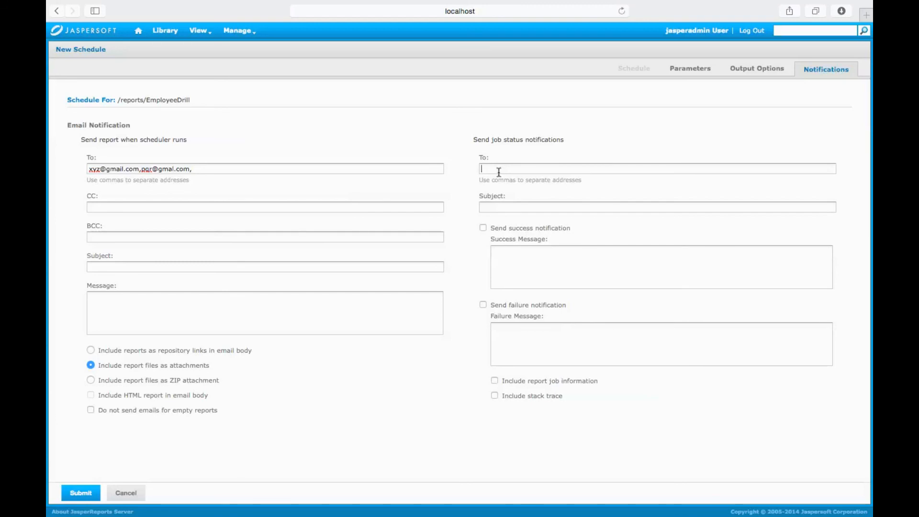
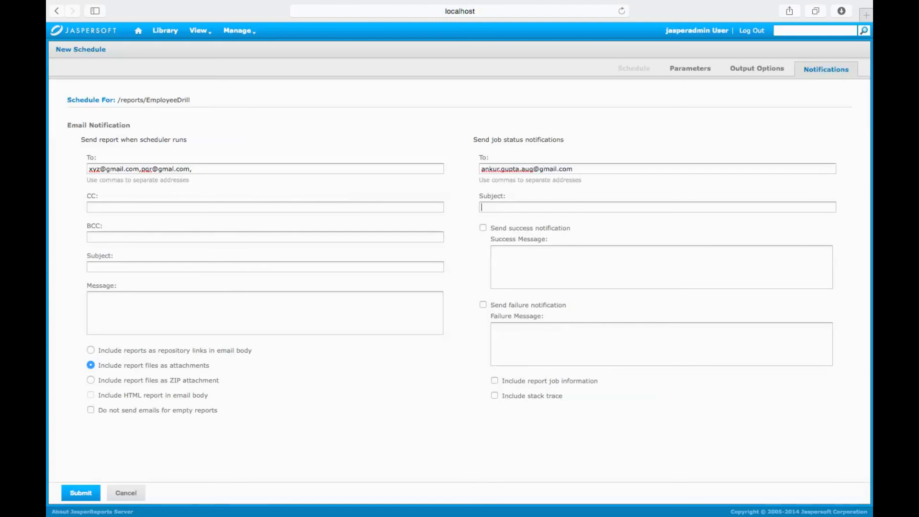
Address job status emails to a Gmail recipient with subject Status and success message Success.
{"action": "type", "text": "Status"}
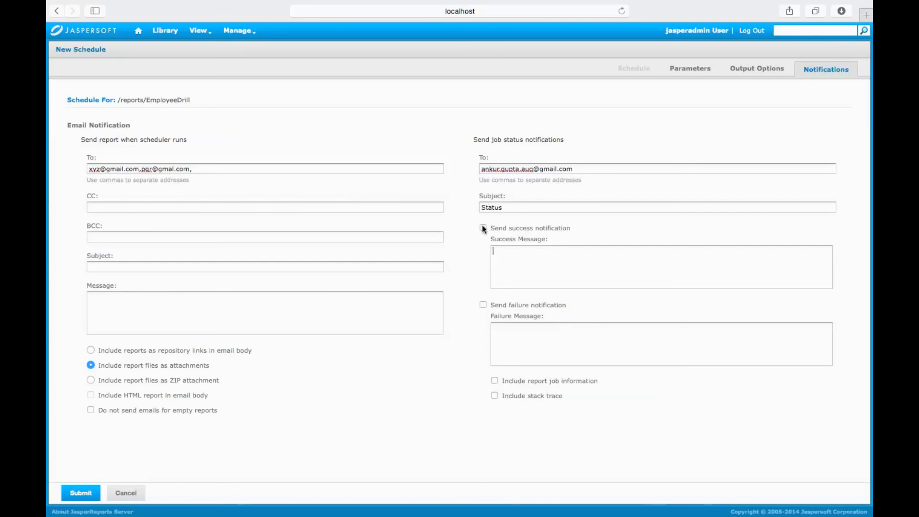
{"action": "left_click", "coordinate": [483, 228]}
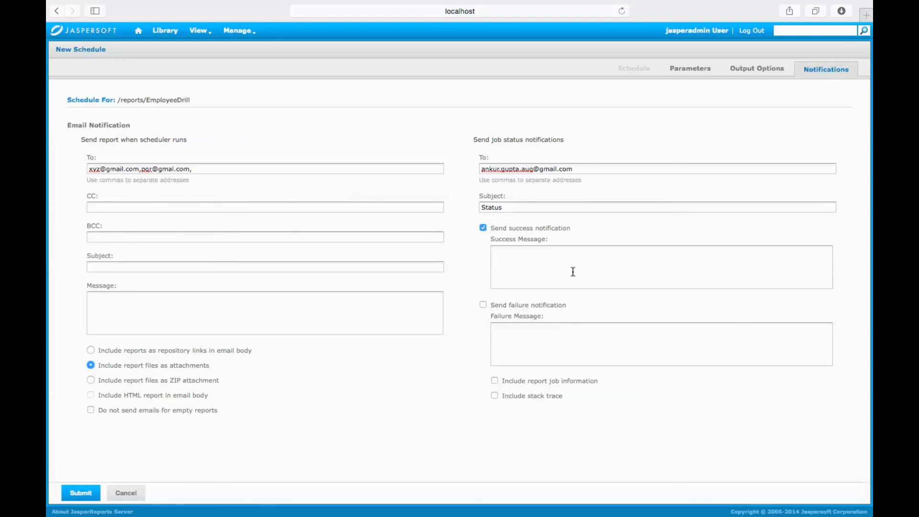
{"action": "type", "text": "Su"}
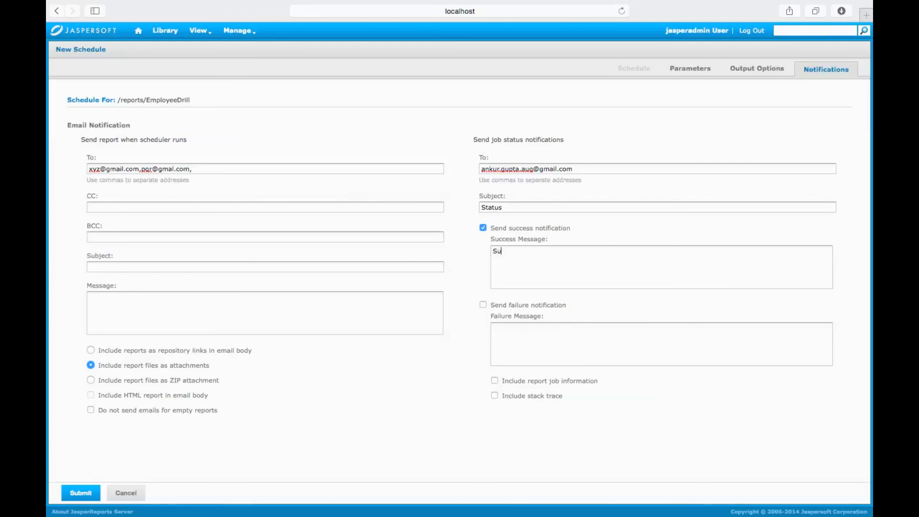
{"action": "type", "text": "ccess"}
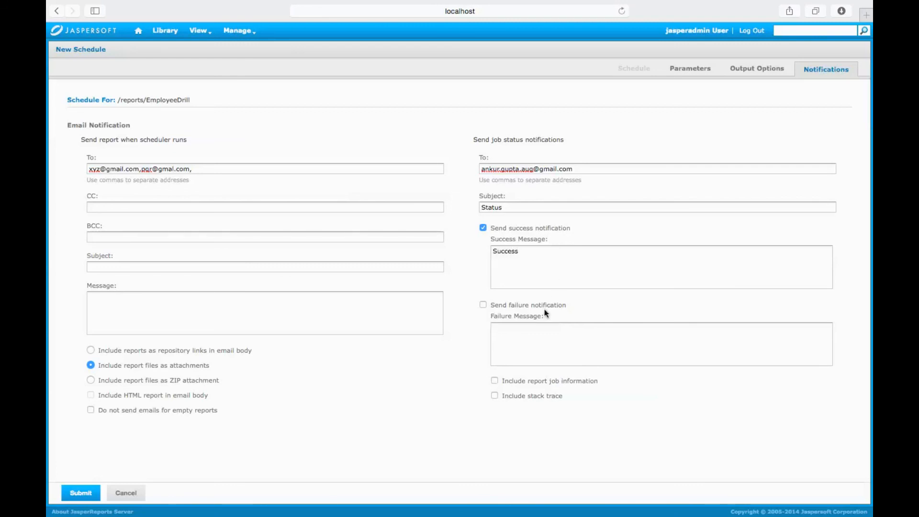
Enable failure notification with message oops, including job information and stack trace.
{"action": "left_click", "coordinate": [483, 304]}
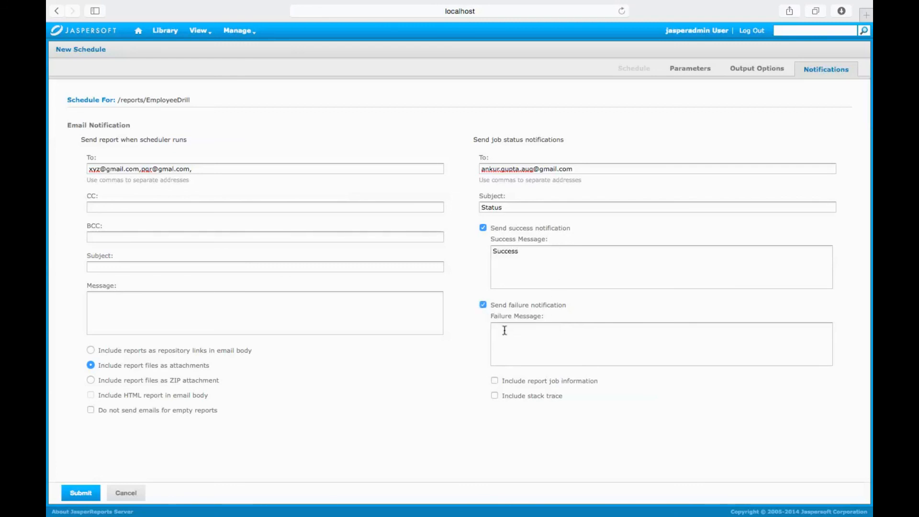
{"action": "type", "text": "oops"}
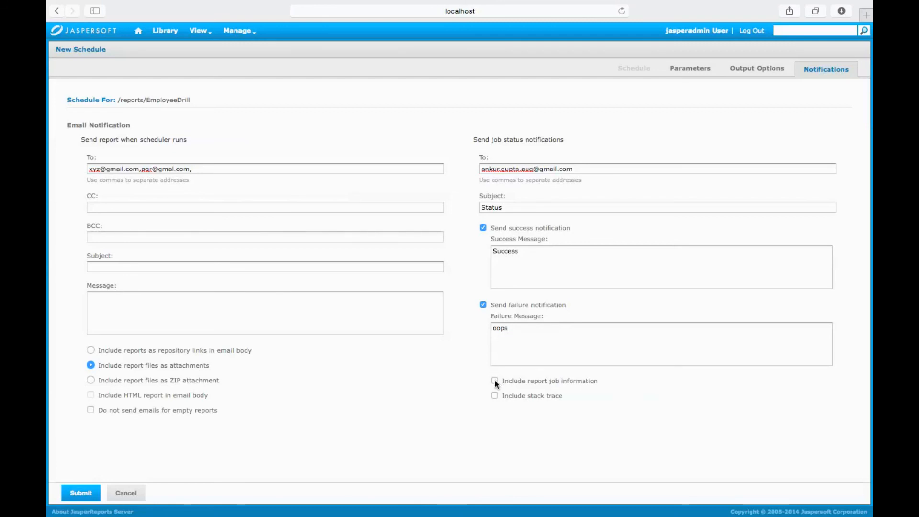
{"action": "left_click", "coordinate": [495, 381]}
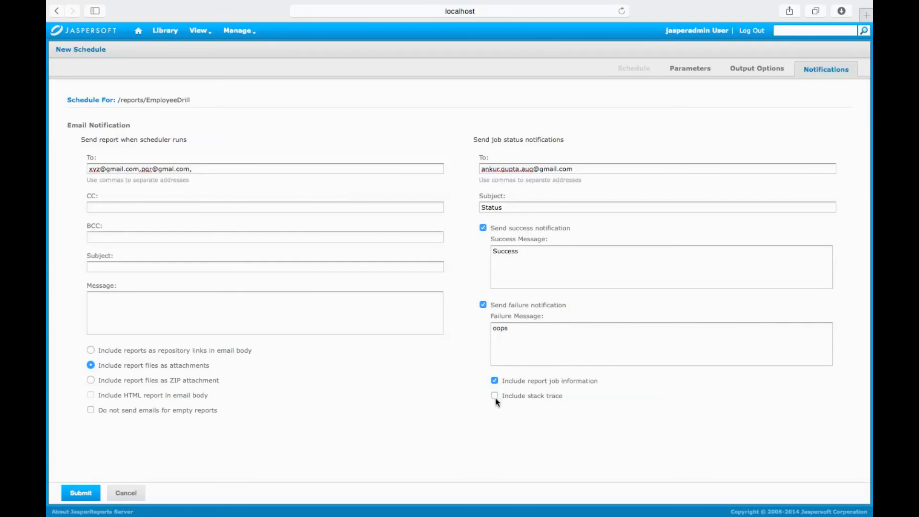
{"action": "left_click", "coordinate": [494, 396]}
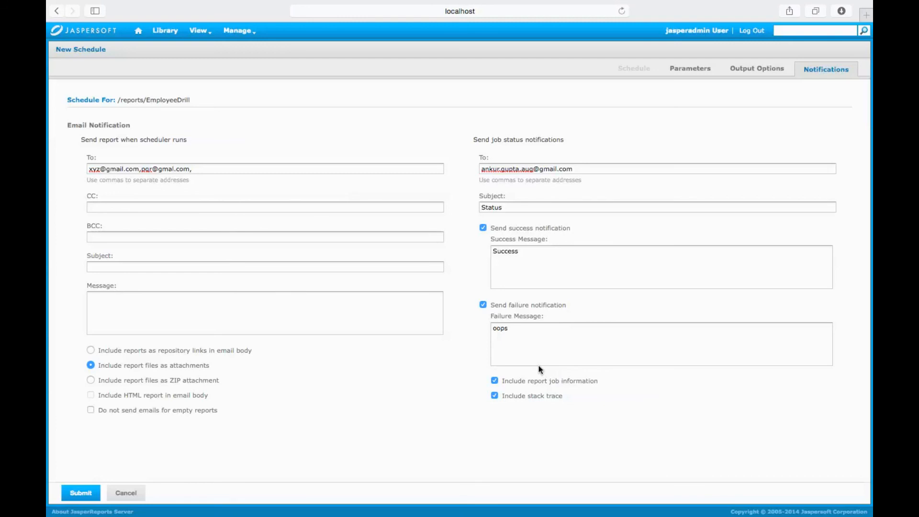
{"action": "mouse_move", "coordinate": [449, 428]}
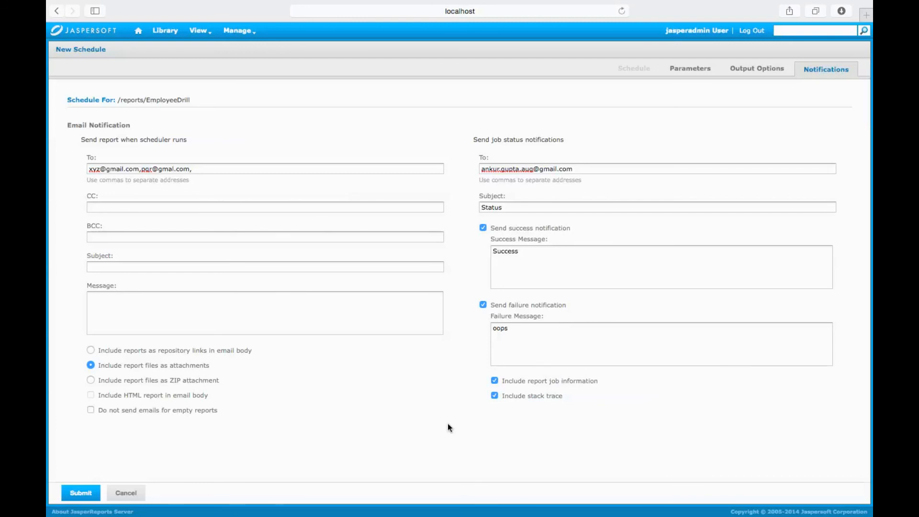